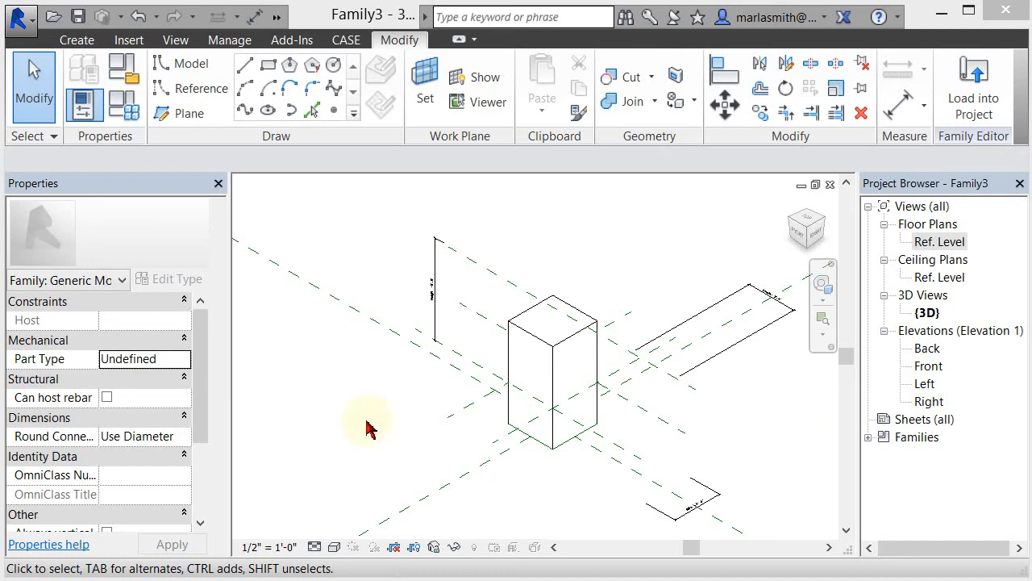
pyautogui.moveTo(305, 418)
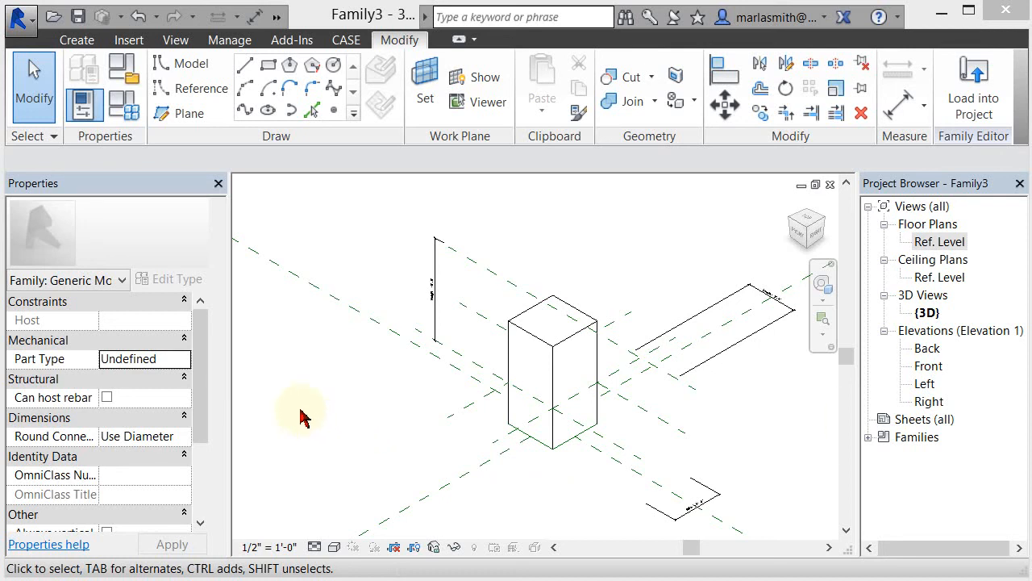
pyautogui.moveTo(554, 445)
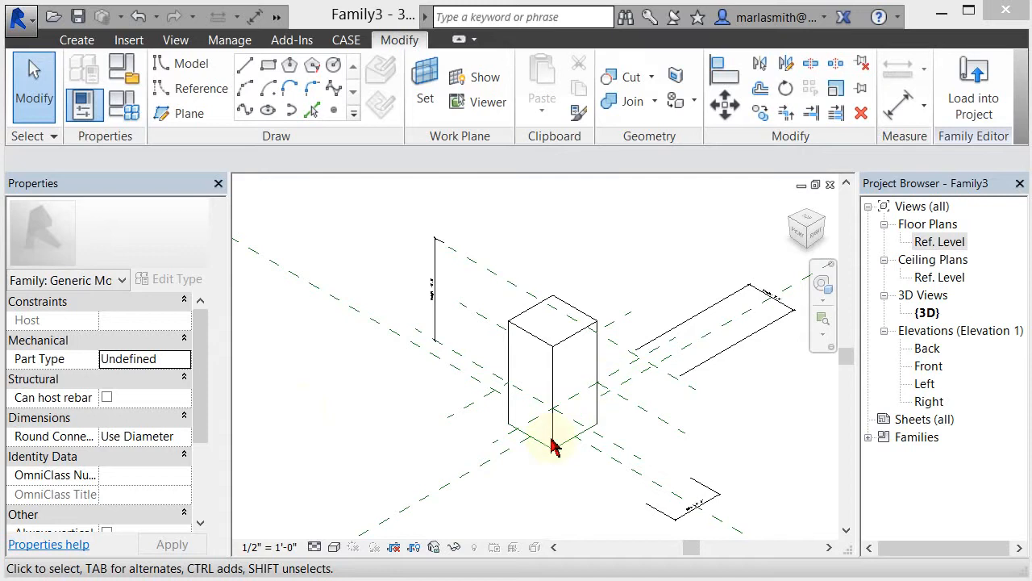
pyautogui.moveTo(532, 337)
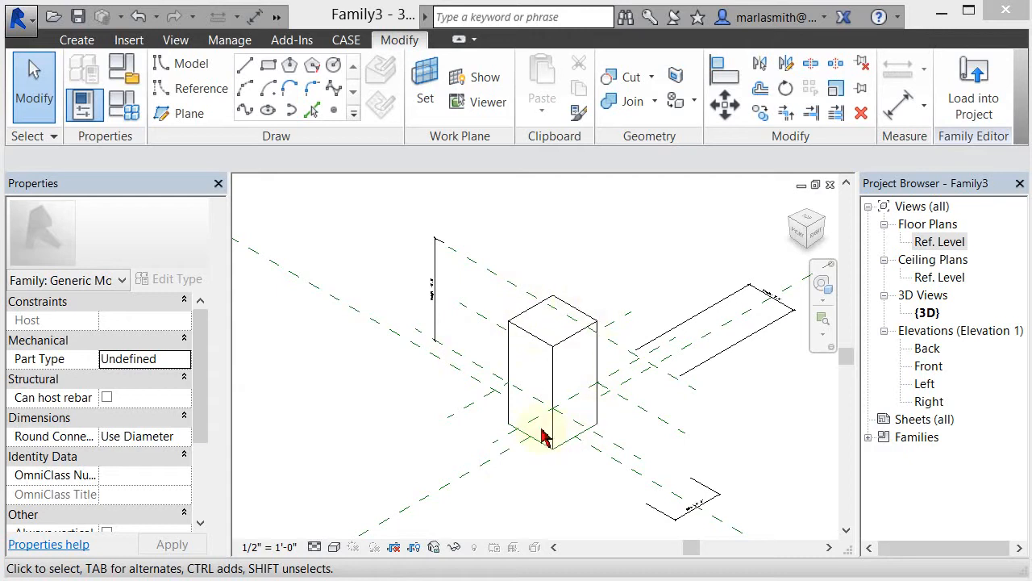
pyautogui.moveTo(484, 432)
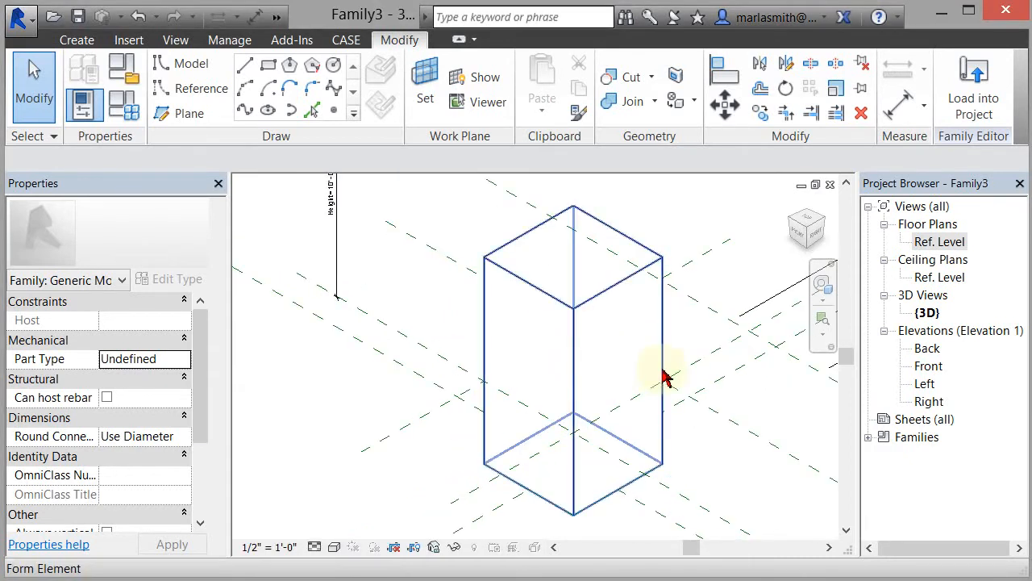
pyautogui.moveTo(488, 294)
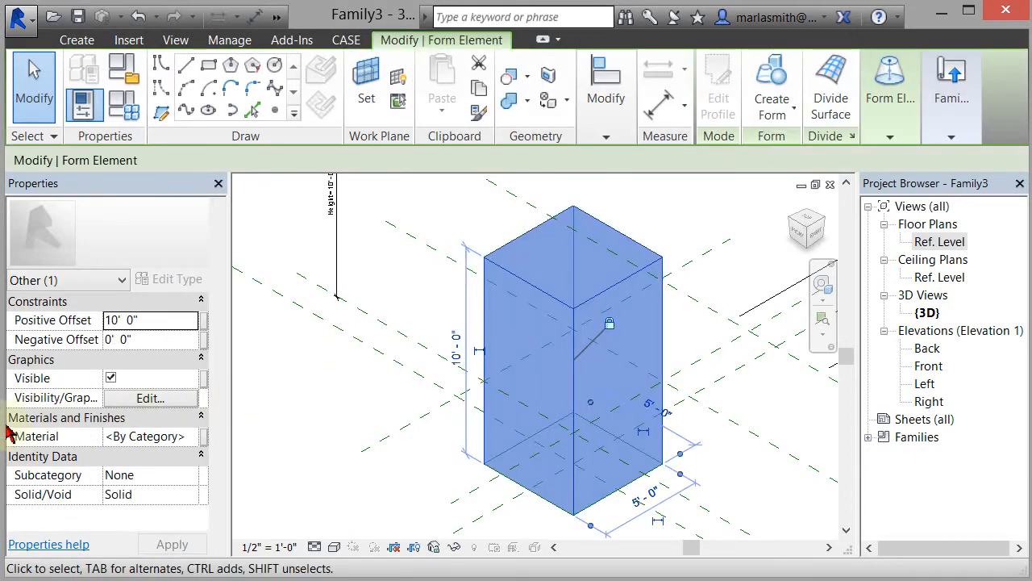
pyautogui.moveTo(281, 488)
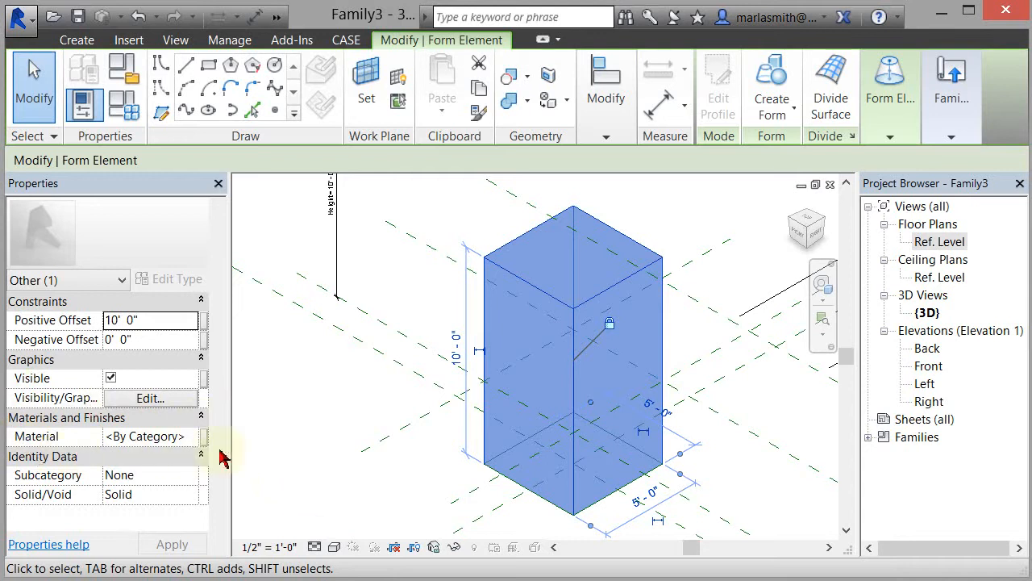
pyautogui.moveTo(257, 437)
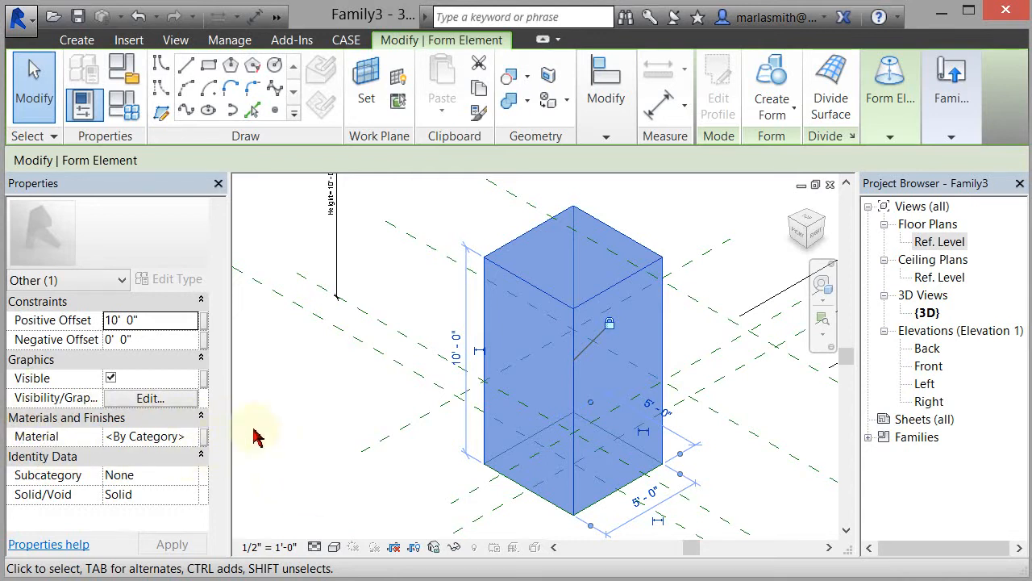
pyautogui.moveTo(280, 438)
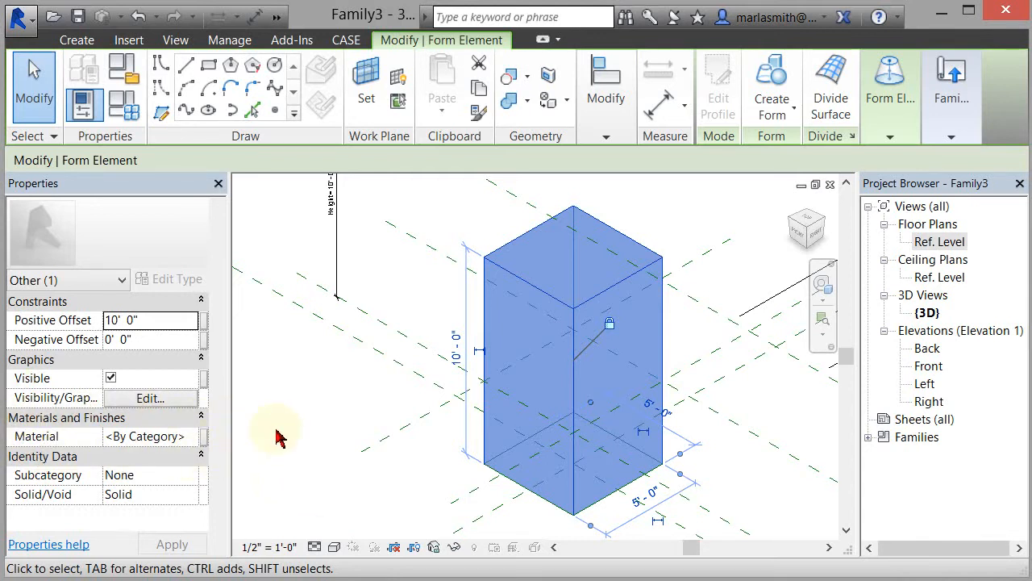
pyautogui.moveTo(206, 443)
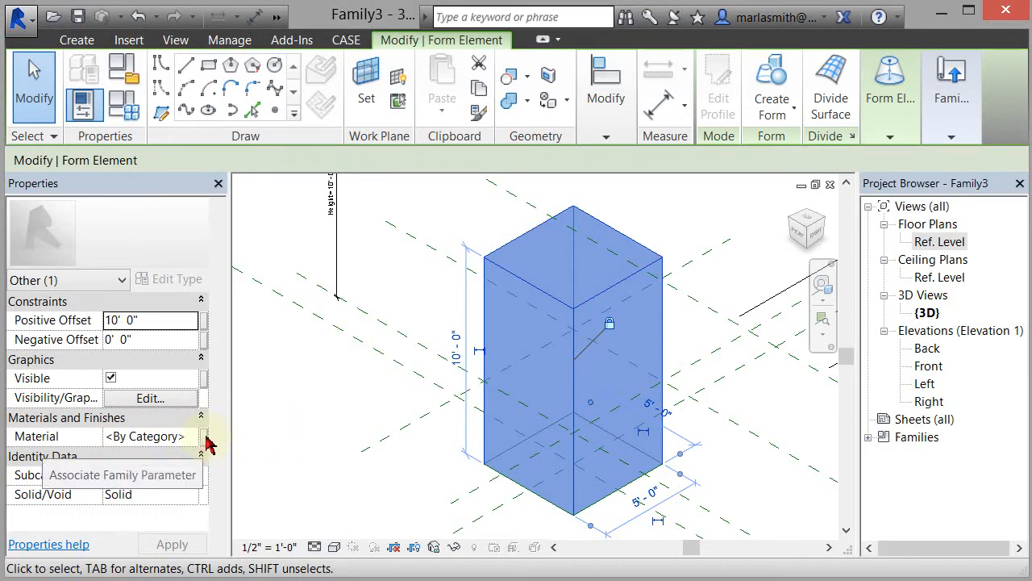
pyautogui.moveTo(205, 445)
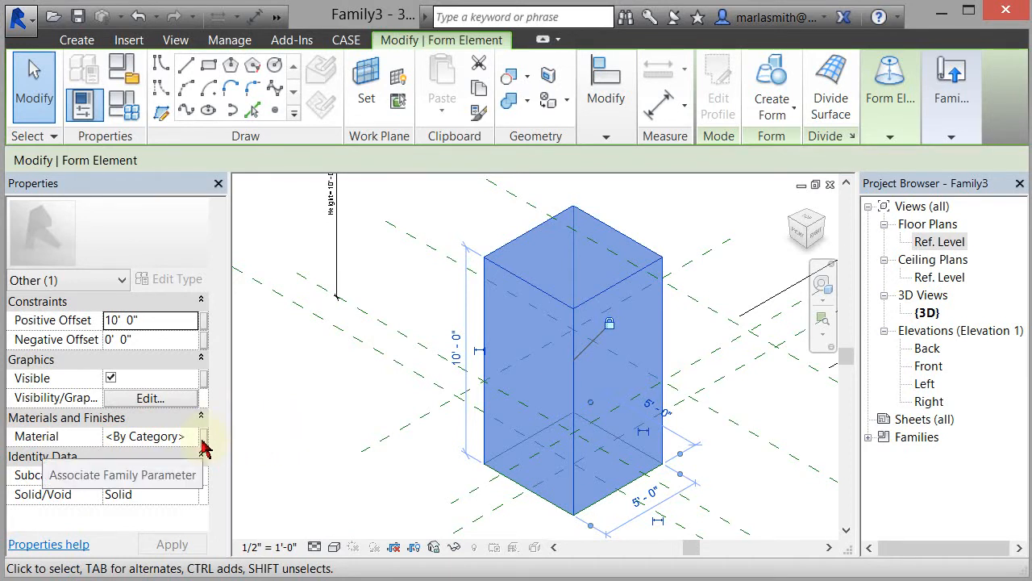
# Link the box form's material to a new type parameter named Display Mat.
pyautogui.click(206, 447)
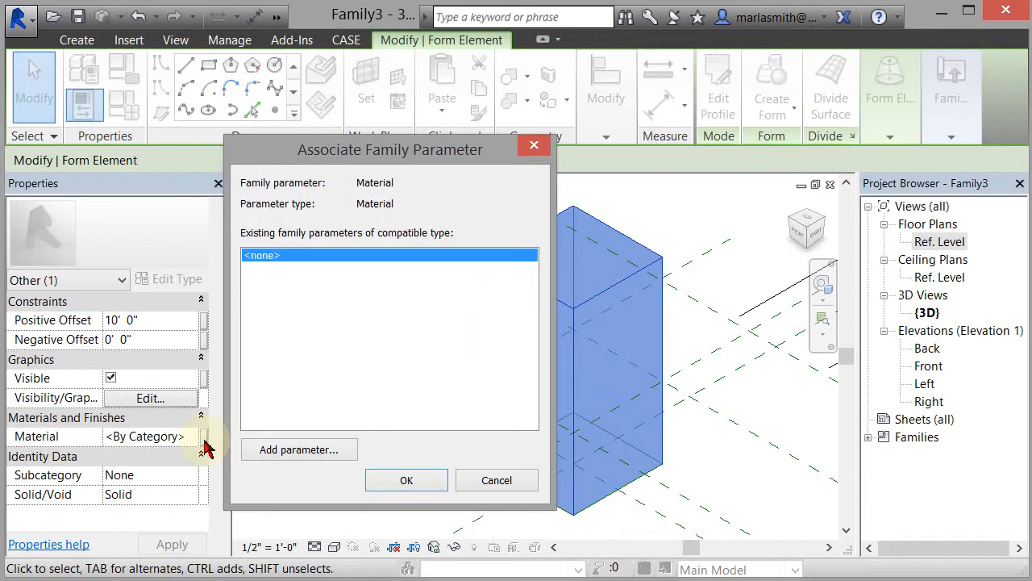
pyautogui.click(298, 450)
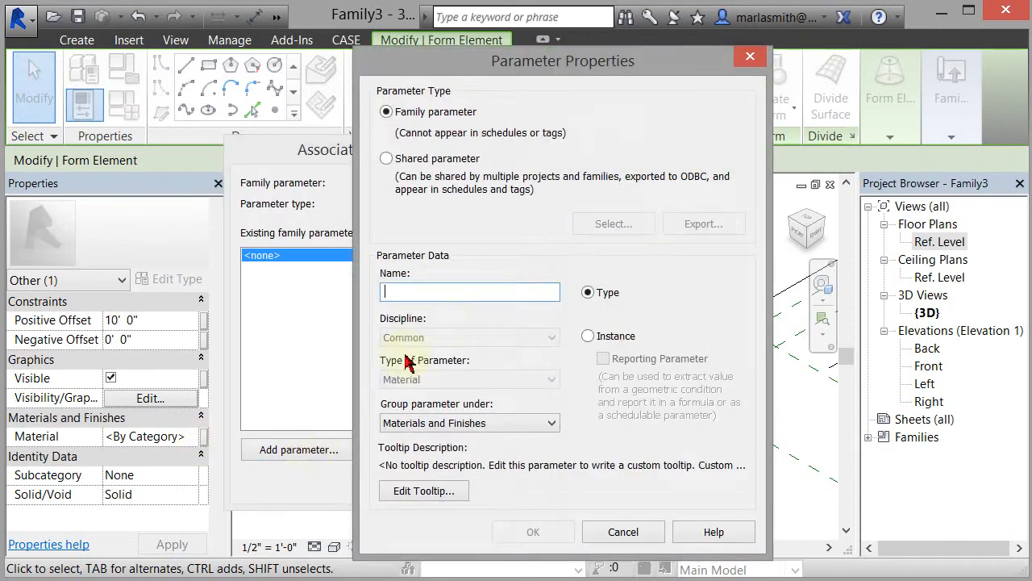
pyautogui.write('d')
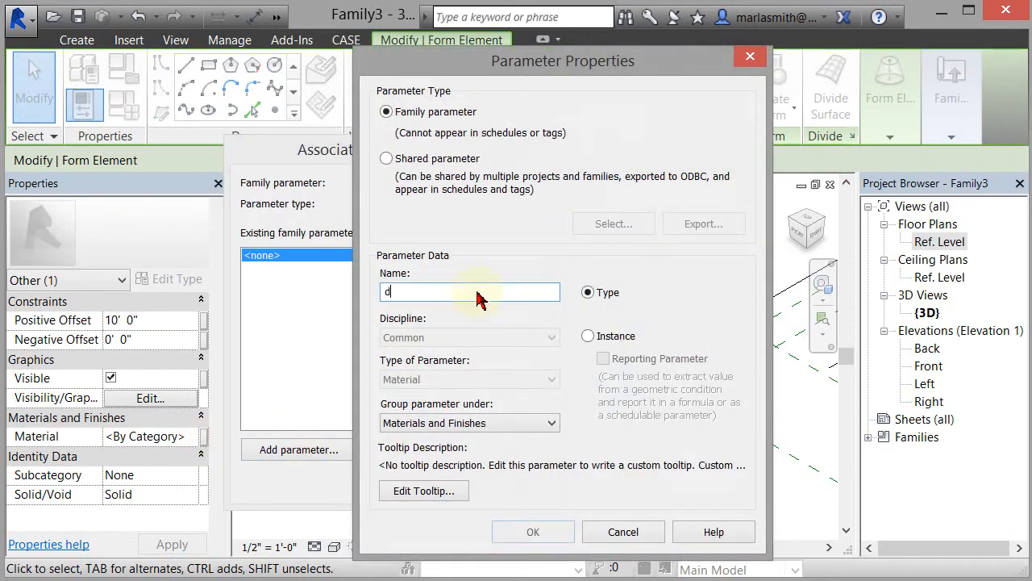
pyautogui.write('isplay Mat')
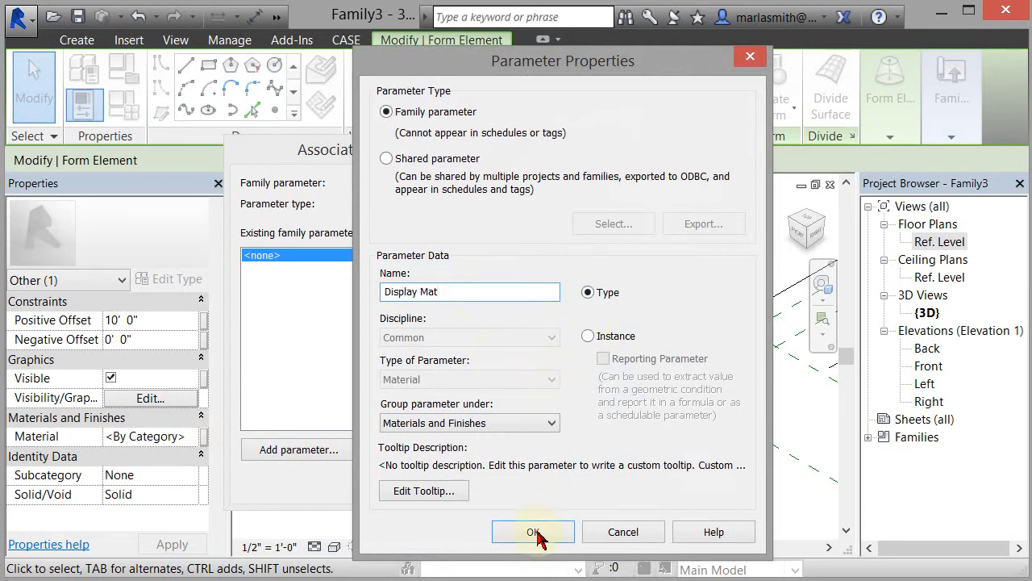
pyautogui.click(532, 531)
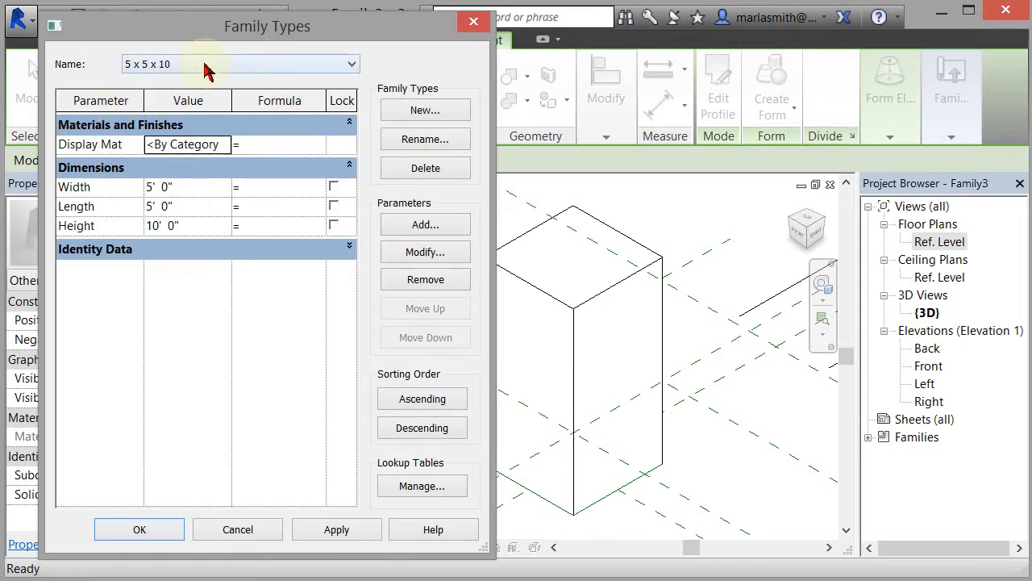
# Set the 5 x 5 x 10 type's Display Mat to Glass, Green using render appearance.
pyautogui.click(351, 64)
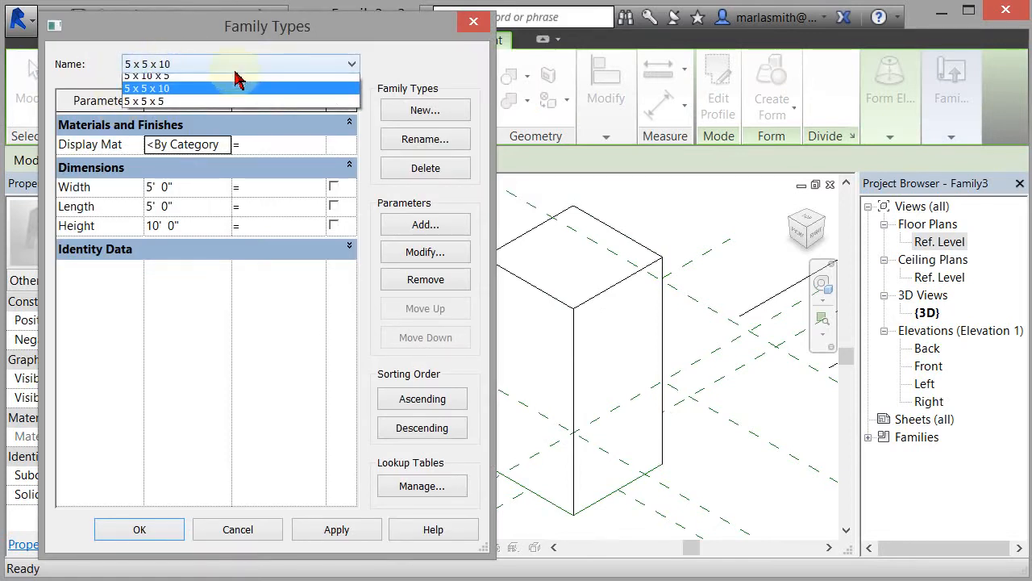
pyautogui.click(146, 88)
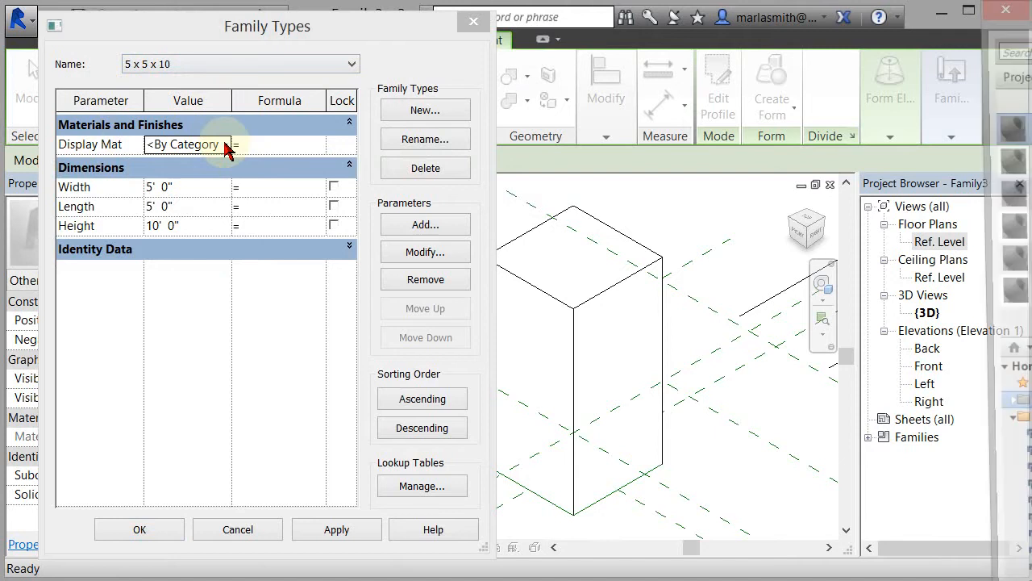
pyautogui.click(234, 144)
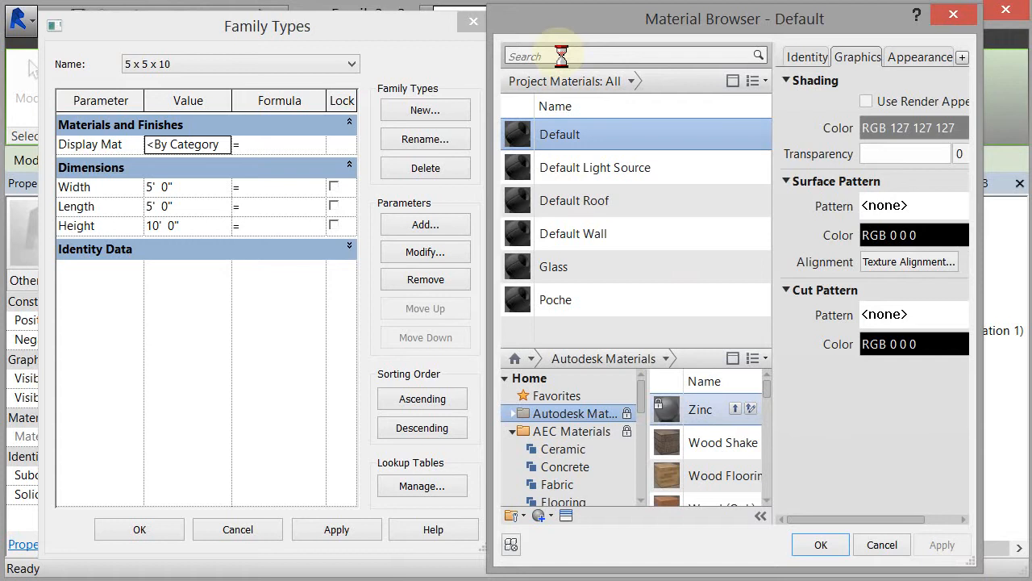
pyautogui.write('glass')
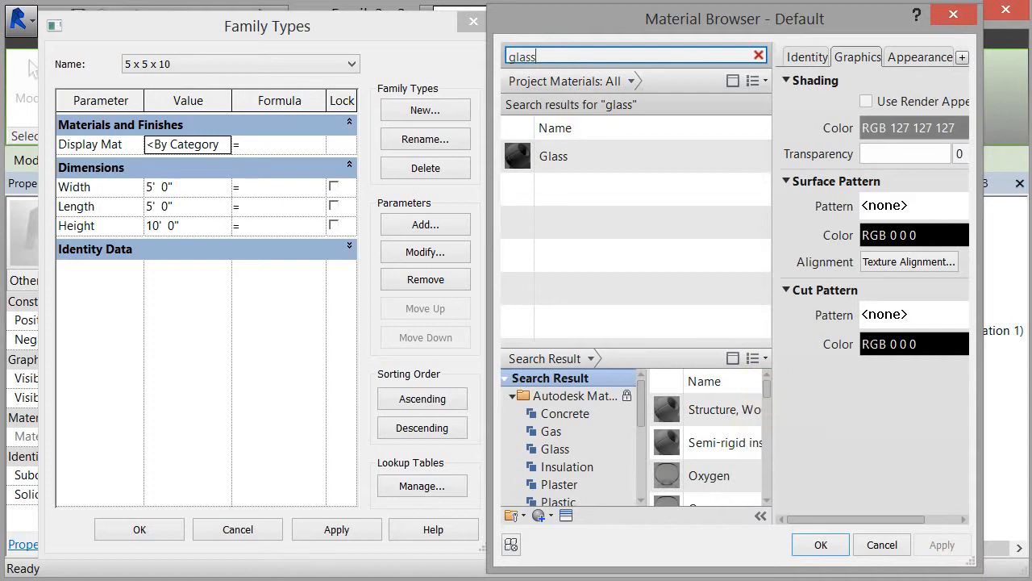
pyautogui.scroll(-3)
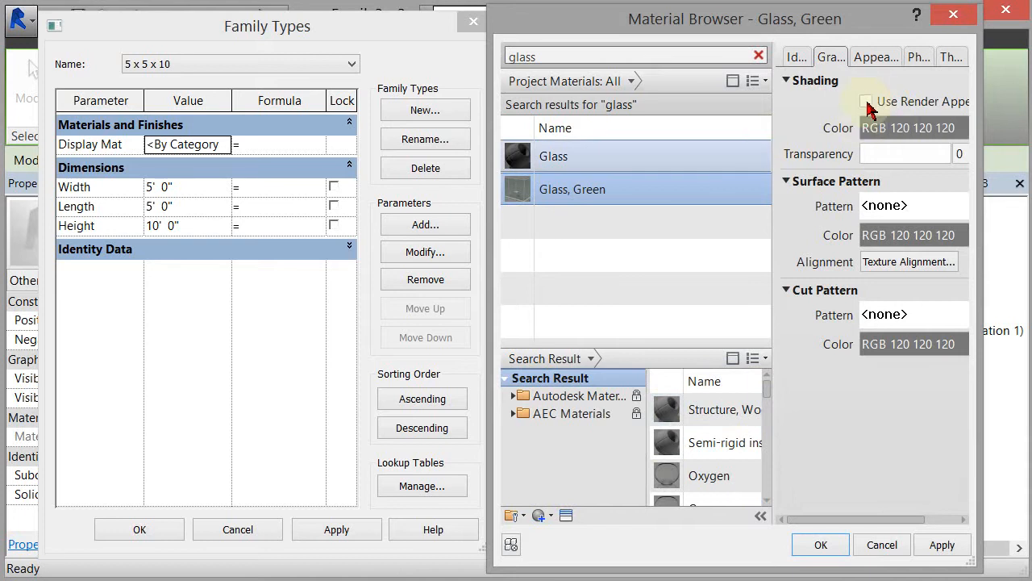
pyautogui.click(866, 101)
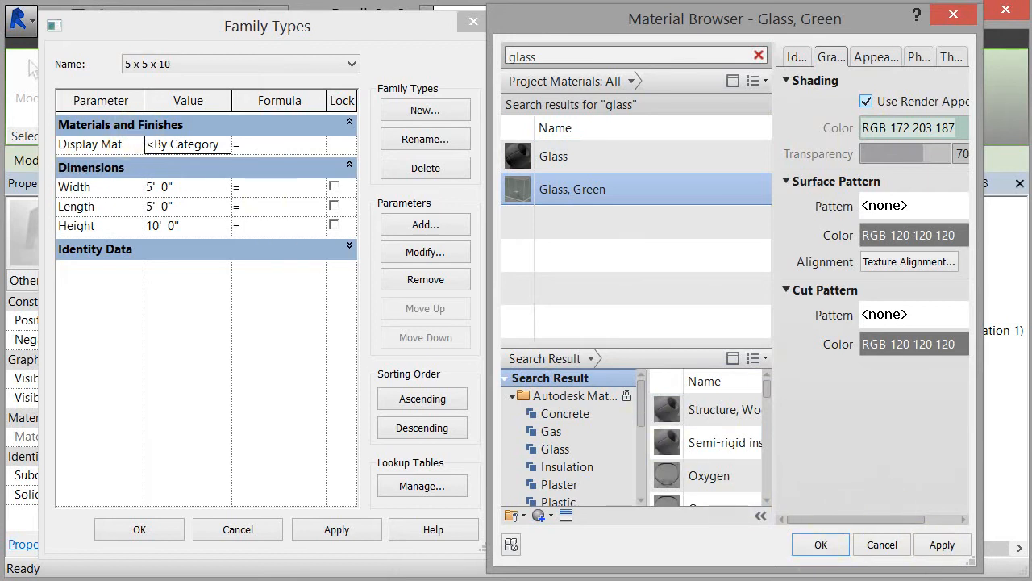
pyautogui.click(820, 544)
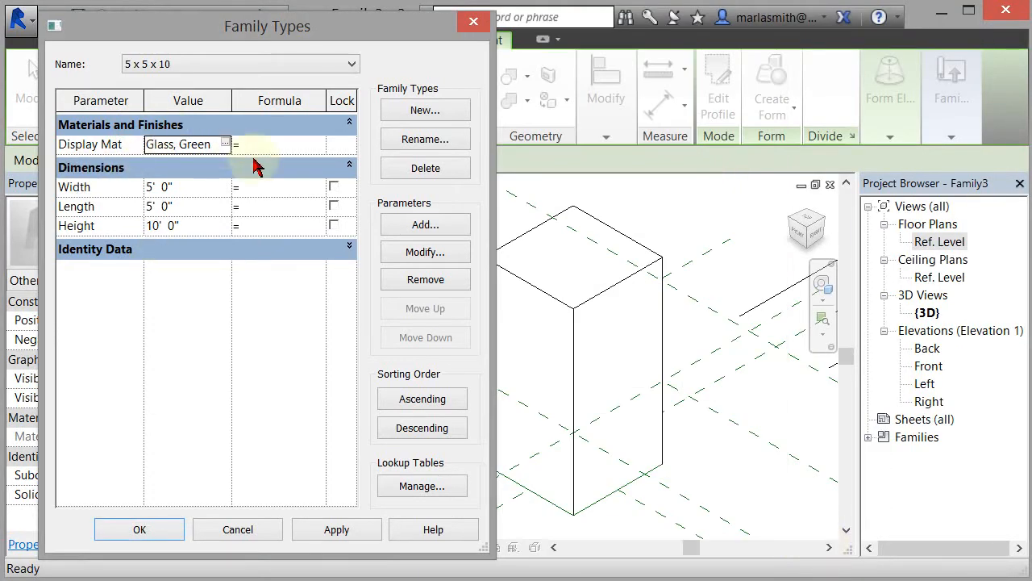
# Switch to the 5 x 10 x 5 type and search its Display Mat materials for wood.
pyautogui.click(351, 64)
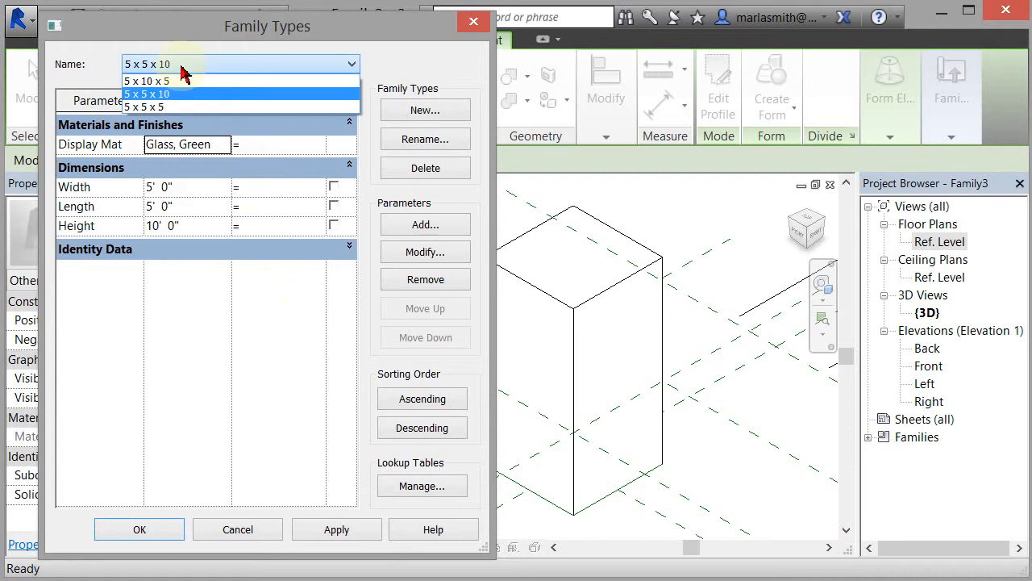
pyautogui.click(145, 81)
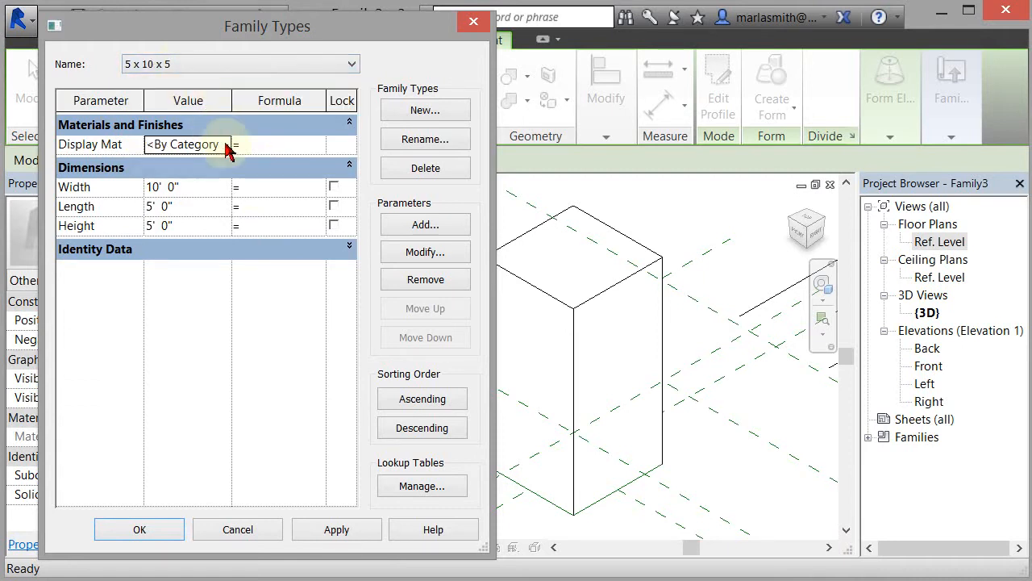
pyautogui.click(234, 145)
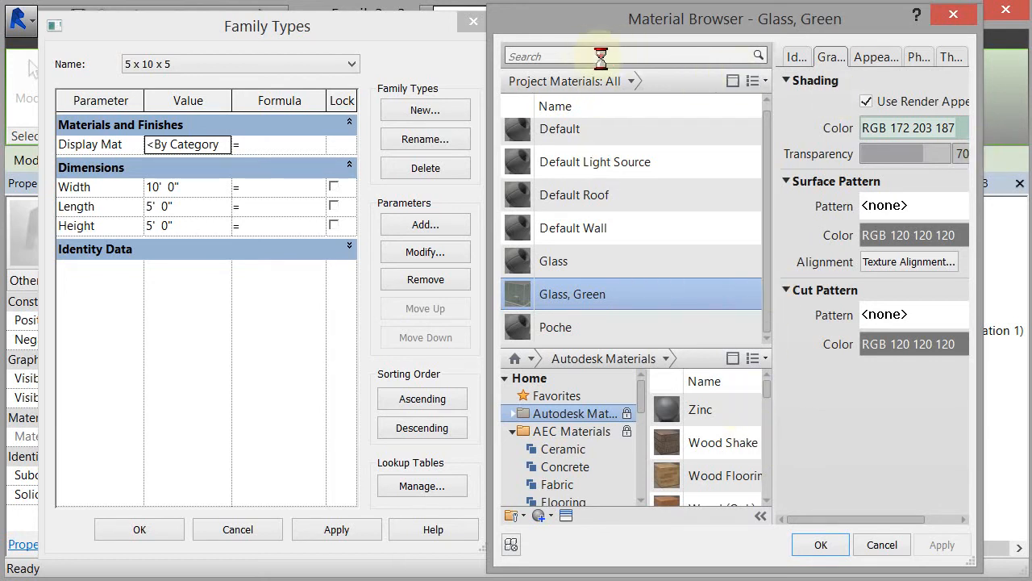
pyautogui.write('w')
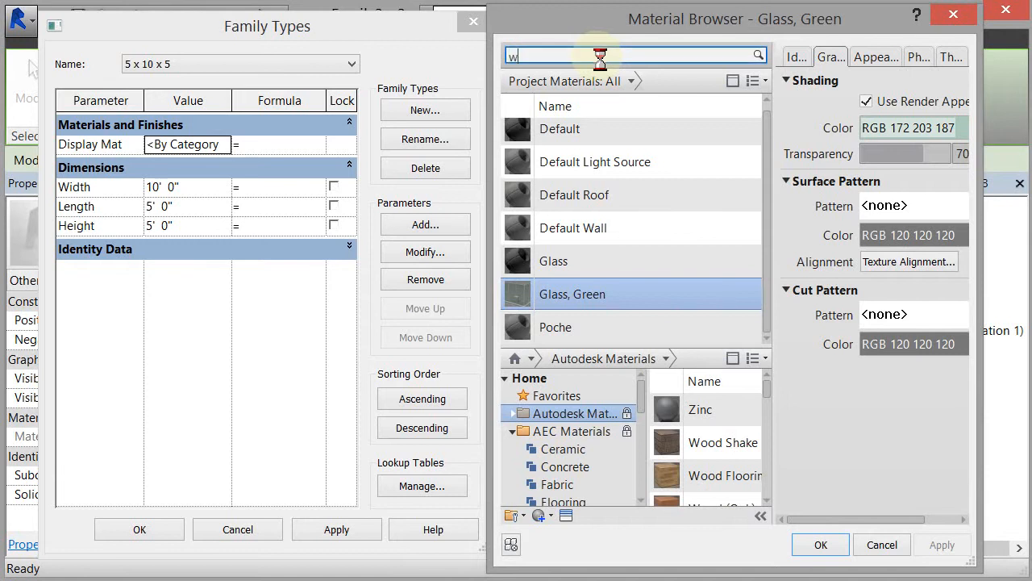
pyautogui.write('ood')
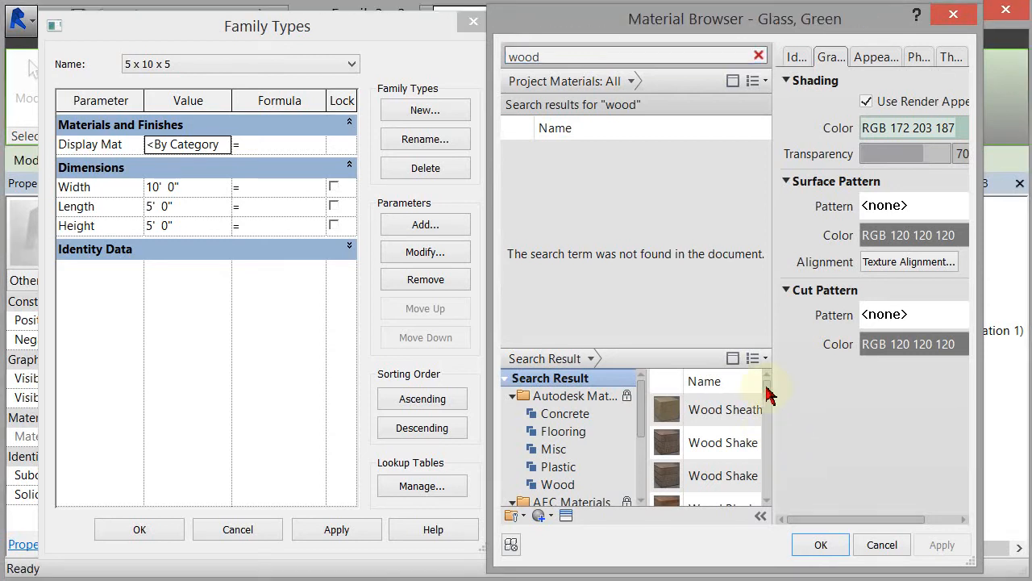
pyautogui.scroll(-3)
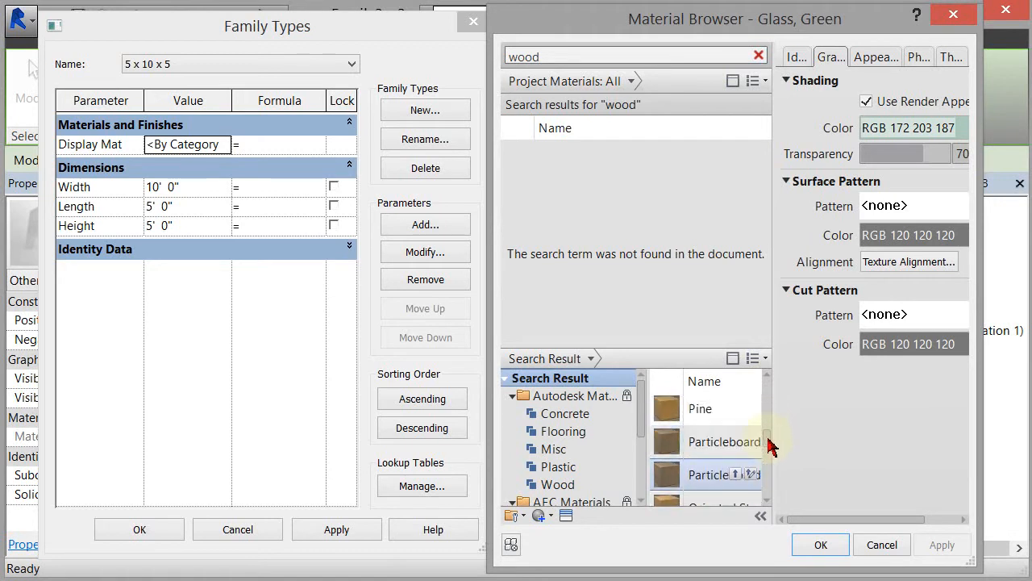
pyautogui.scroll(-3)
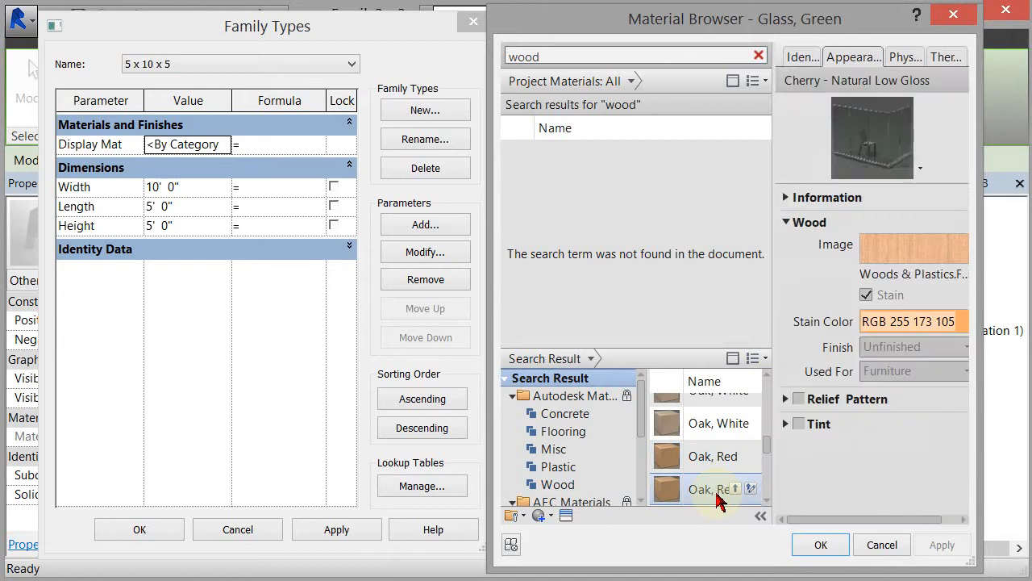
# Add Mahogany to the project, shade it with render appearance, and confirm it.
pyautogui.click(713, 489)
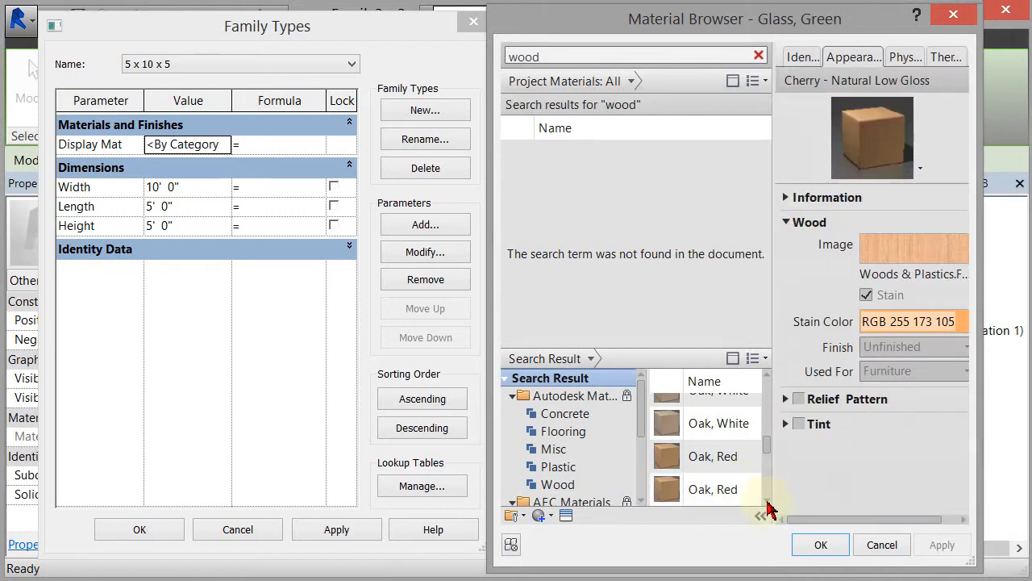
pyautogui.scroll(-3)
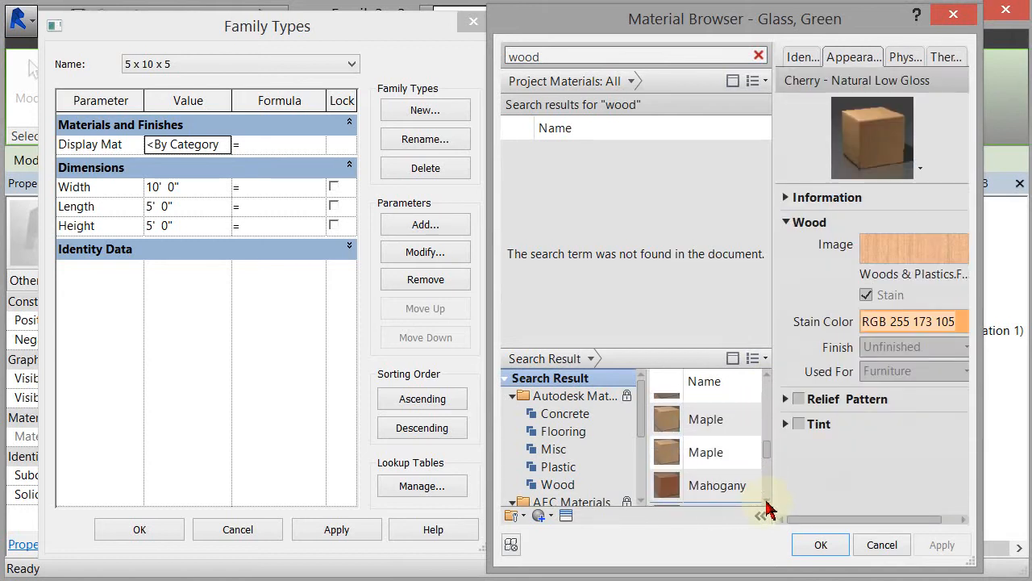
pyautogui.click(717, 461)
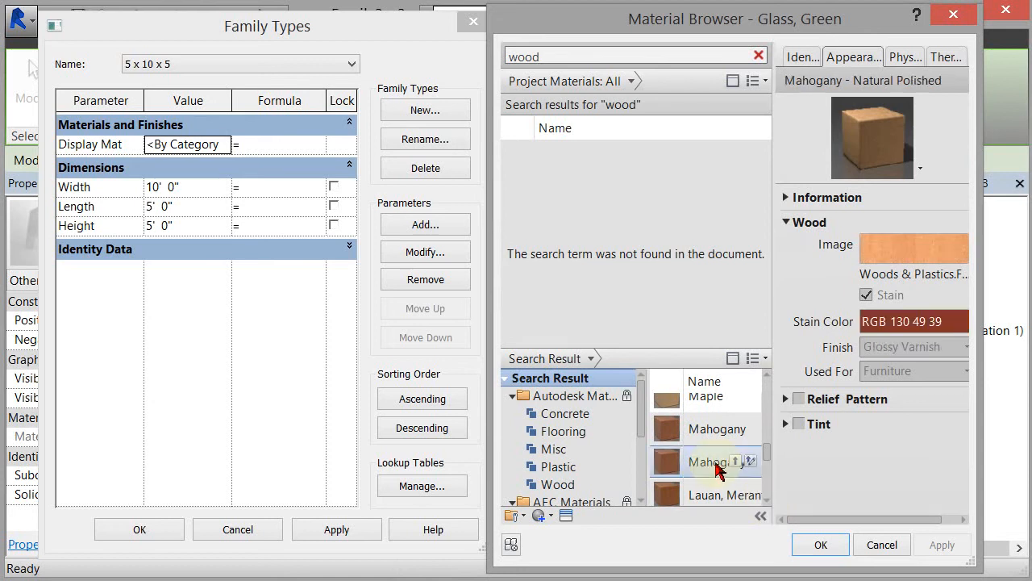
pyautogui.doubleClick(717, 462)
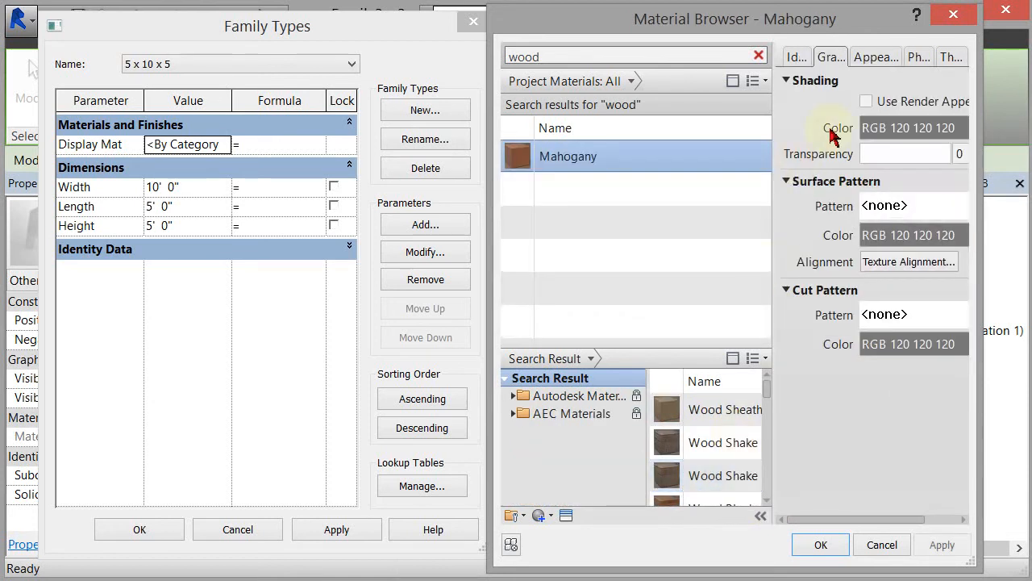
pyautogui.click(867, 101)
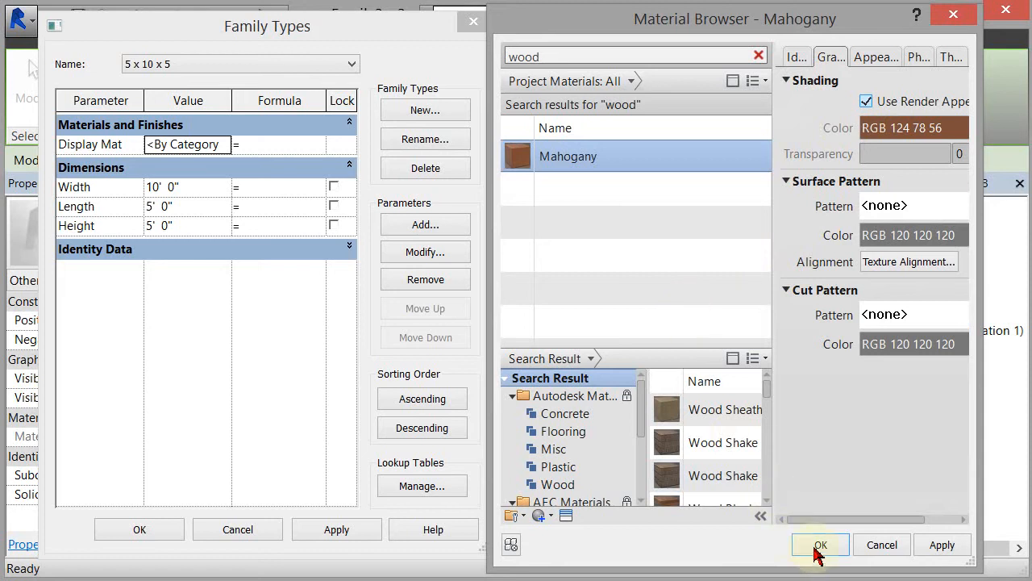
pyautogui.click(821, 545)
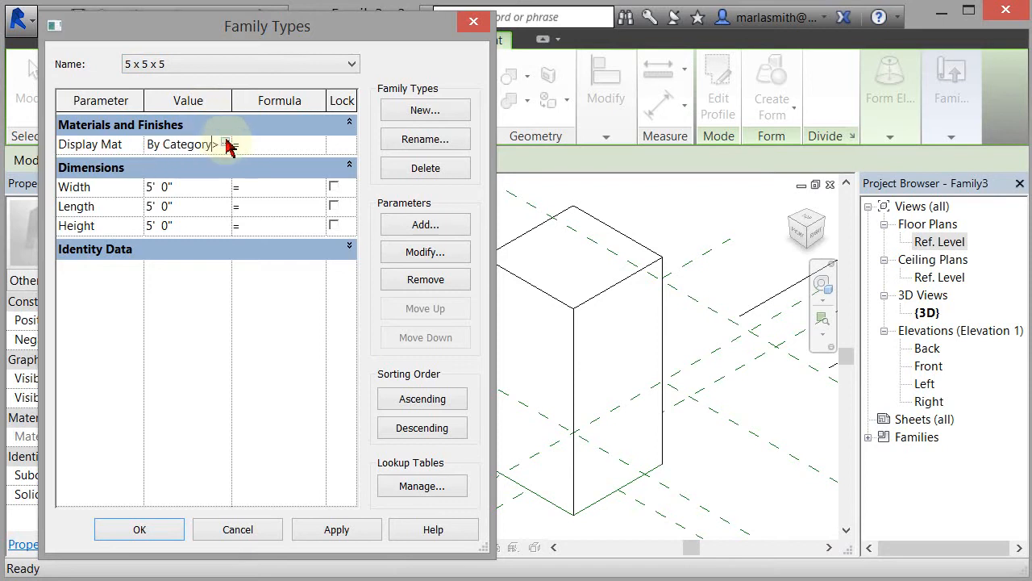
# Give 5 x 5 x 5 render-shaded Glass - Clear Glazing - Low E and close Family Types.
pyautogui.click(229, 145)
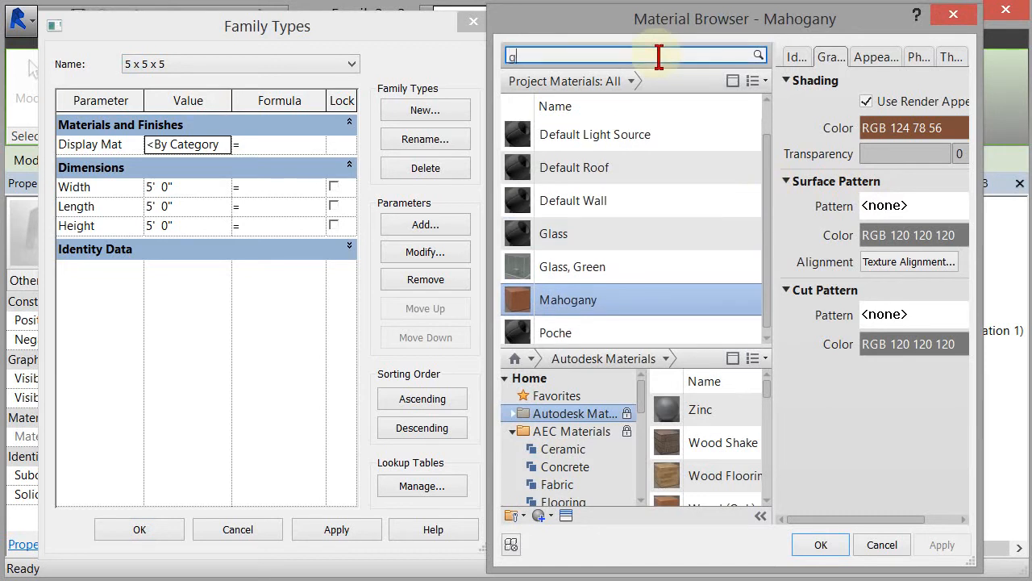
pyautogui.write('glass')
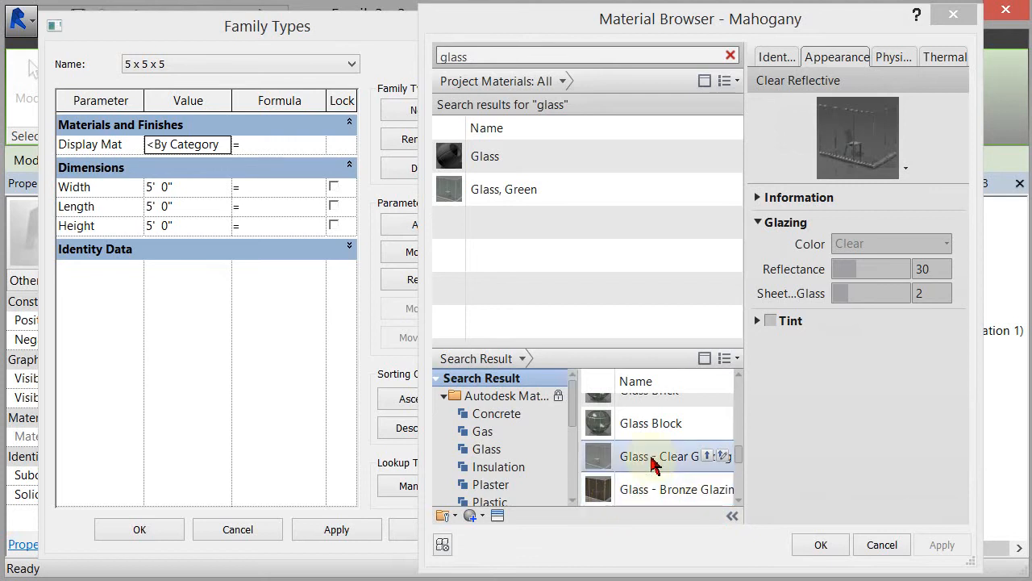
pyautogui.moveTo(716, 457)
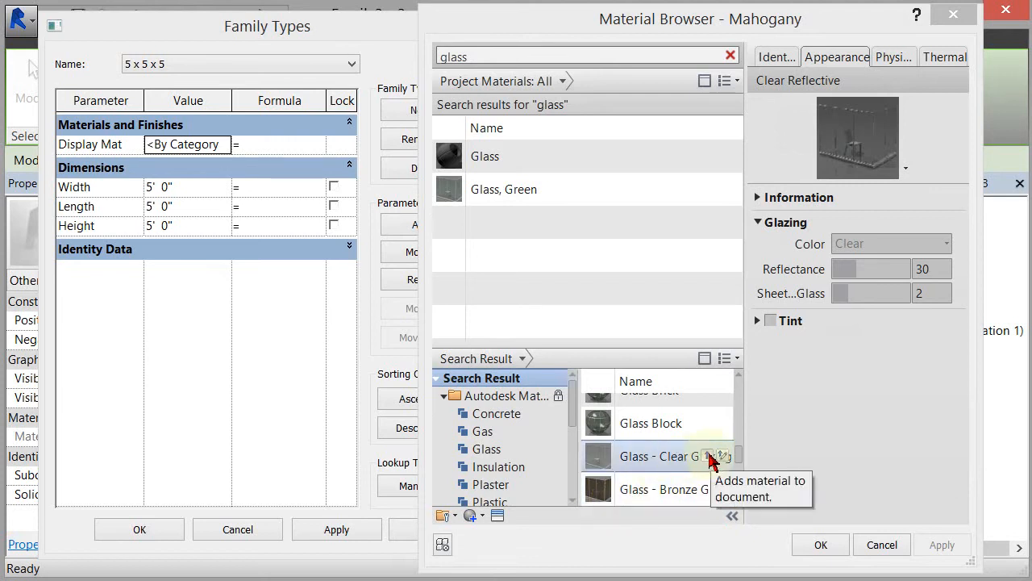
pyautogui.click(716, 456)
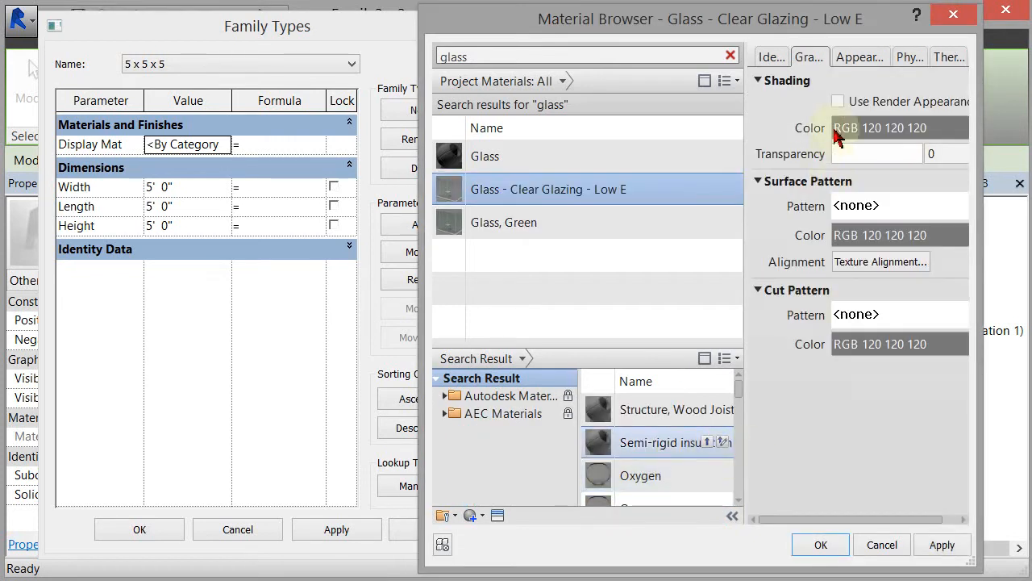
pyautogui.click(838, 101)
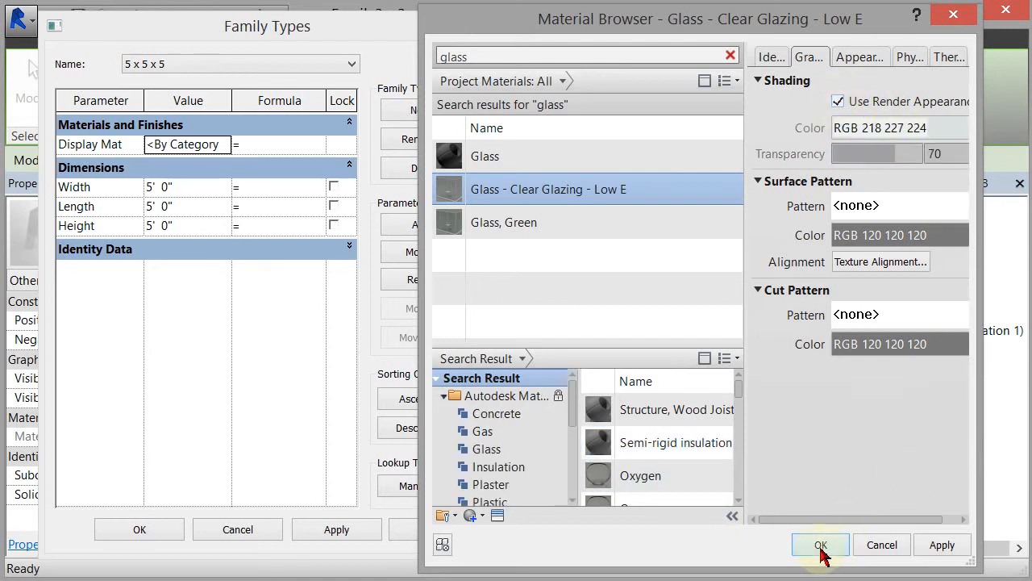
pyautogui.click(820, 544)
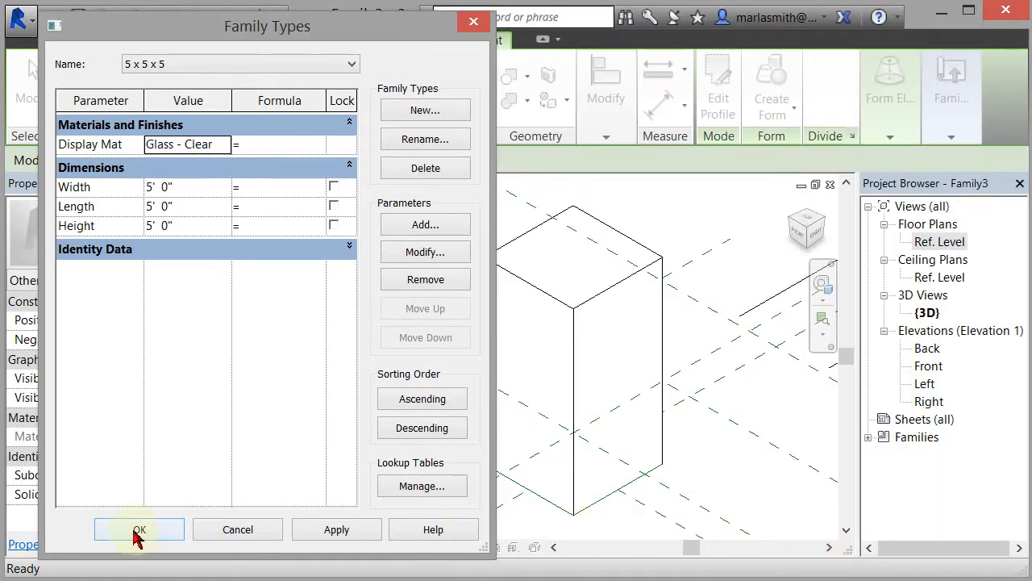
pyautogui.click(138, 529)
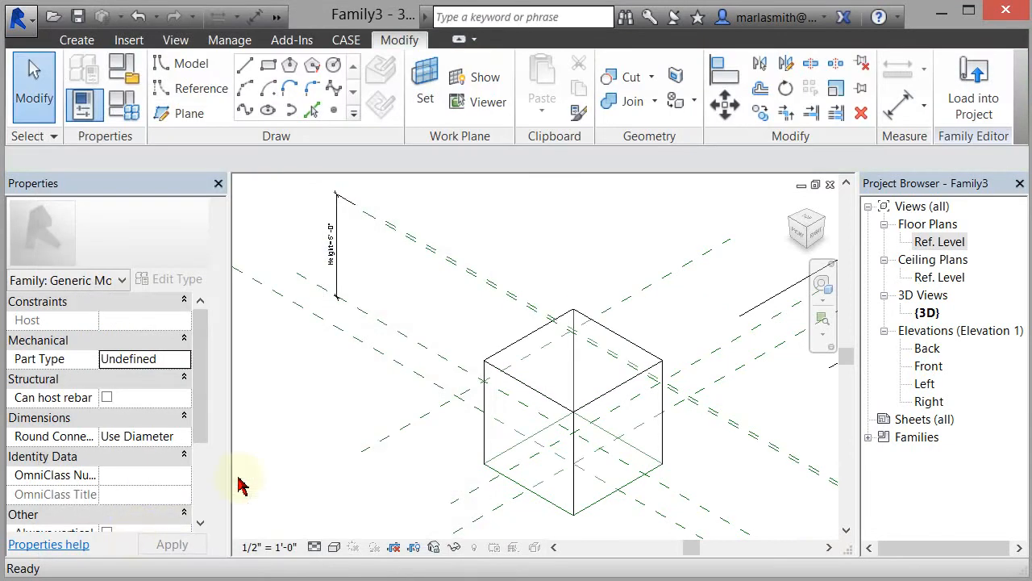
# Preview the types with Apply and keep the box as 5 x 5 x 10.
pyautogui.click(334, 547)
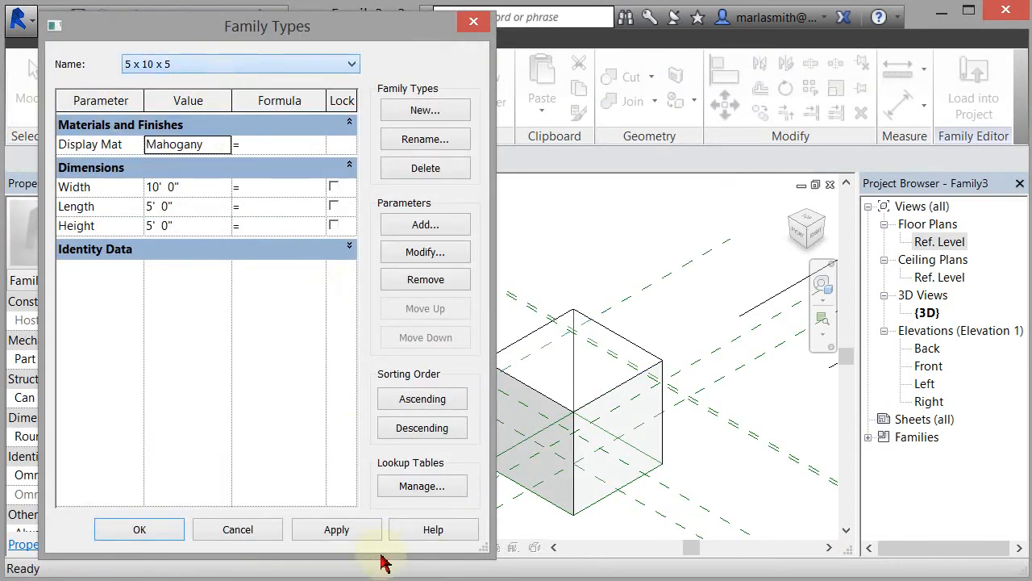
pyautogui.click(336, 529)
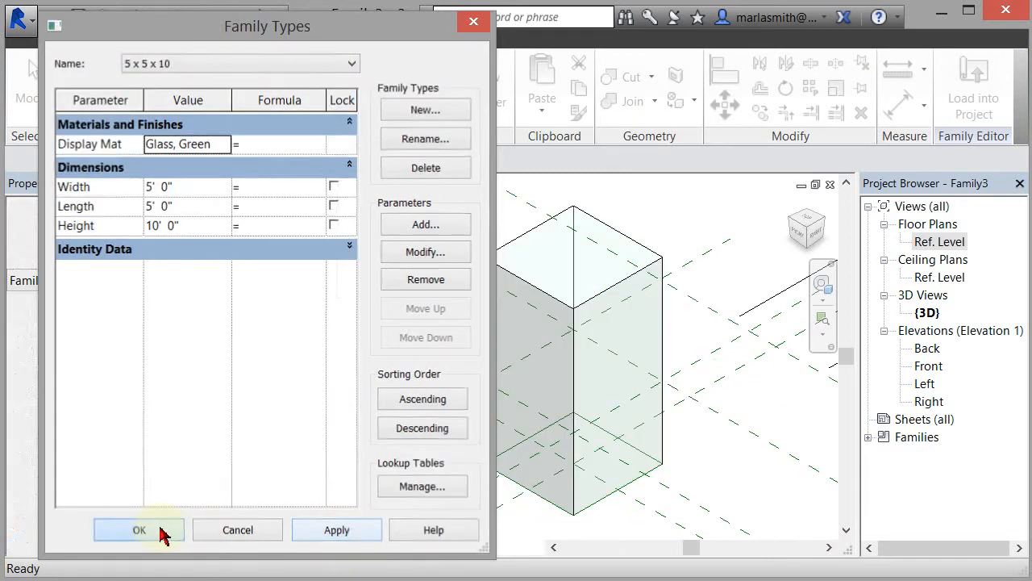
pyautogui.click(139, 530)
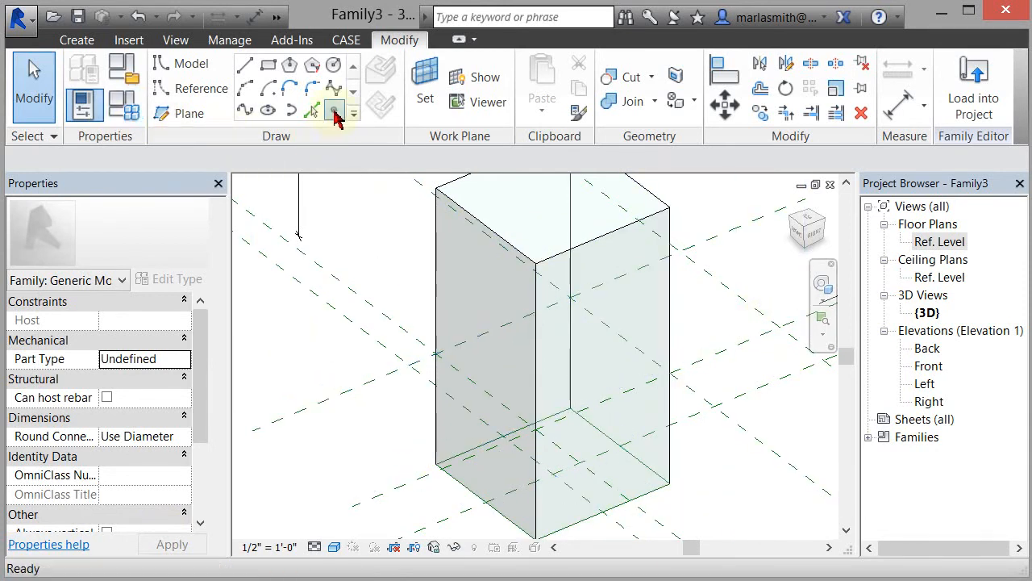
# Place a Point Element reference point on the box's vertical edge.
pyautogui.click(334, 112)
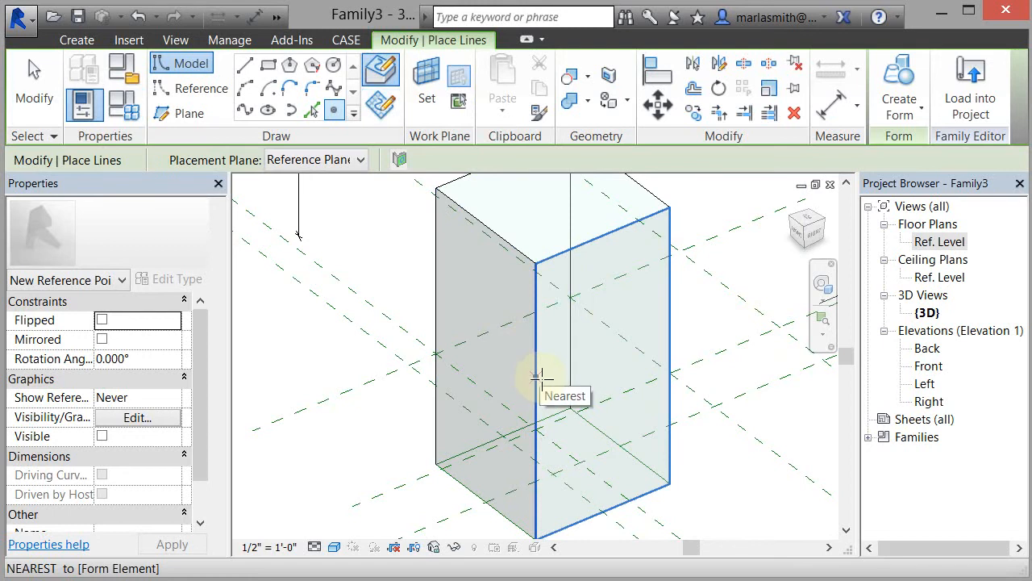
pyautogui.click(536, 375)
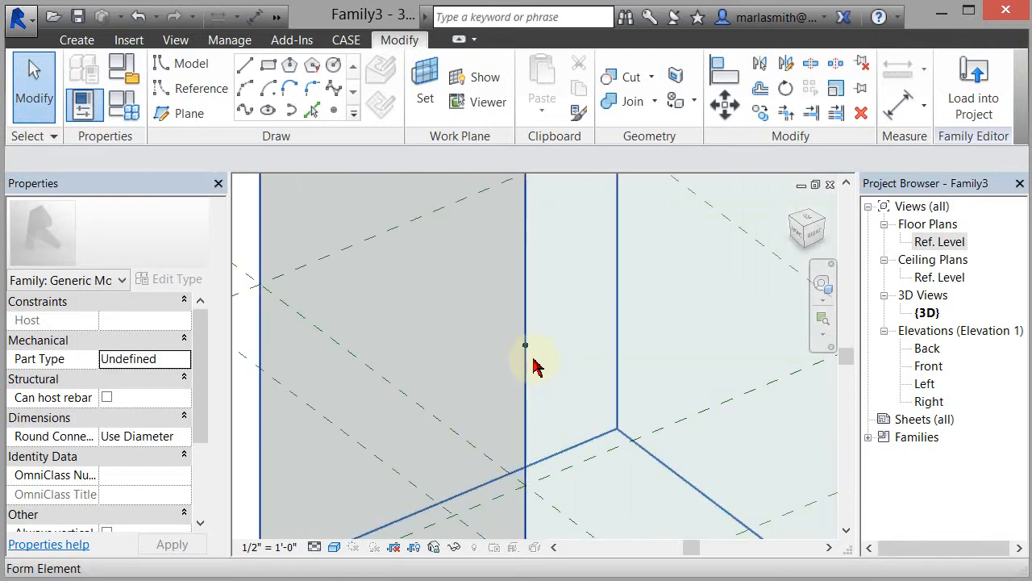
# Draw a model-line rectangle on the reference point's work plane.
pyautogui.click(525, 344)
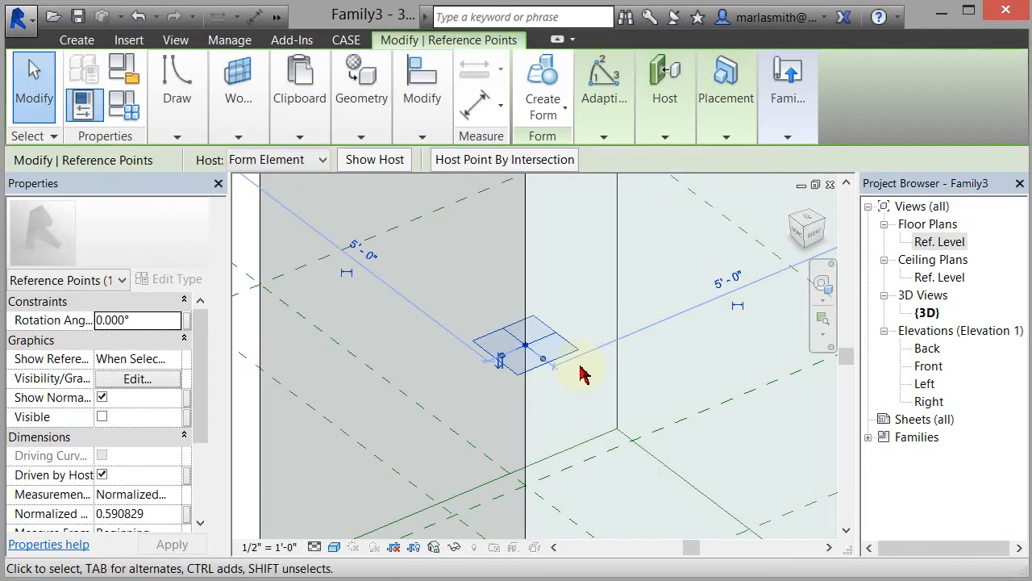
pyautogui.click(177, 80)
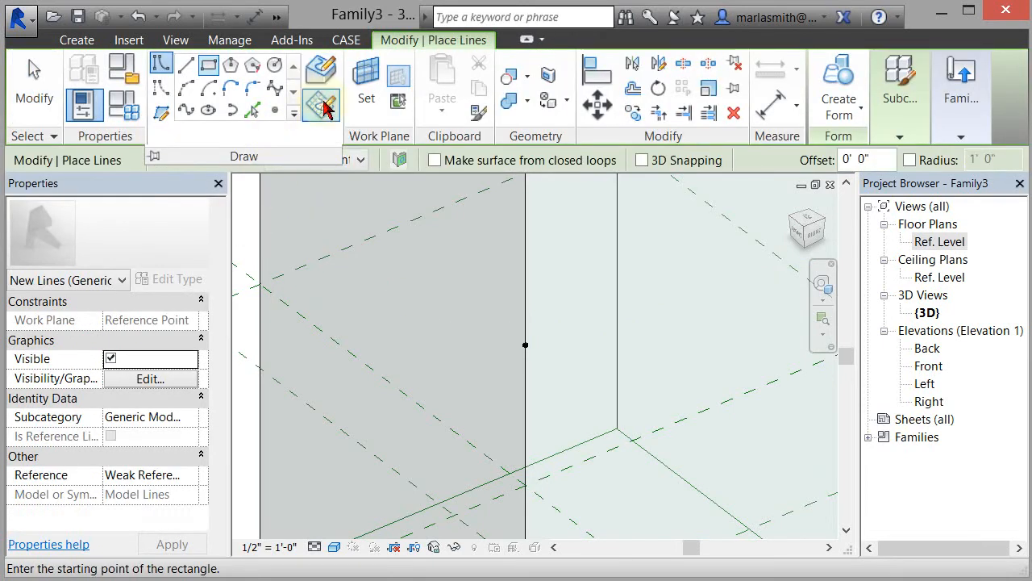
pyautogui.moveTo(322, 105)
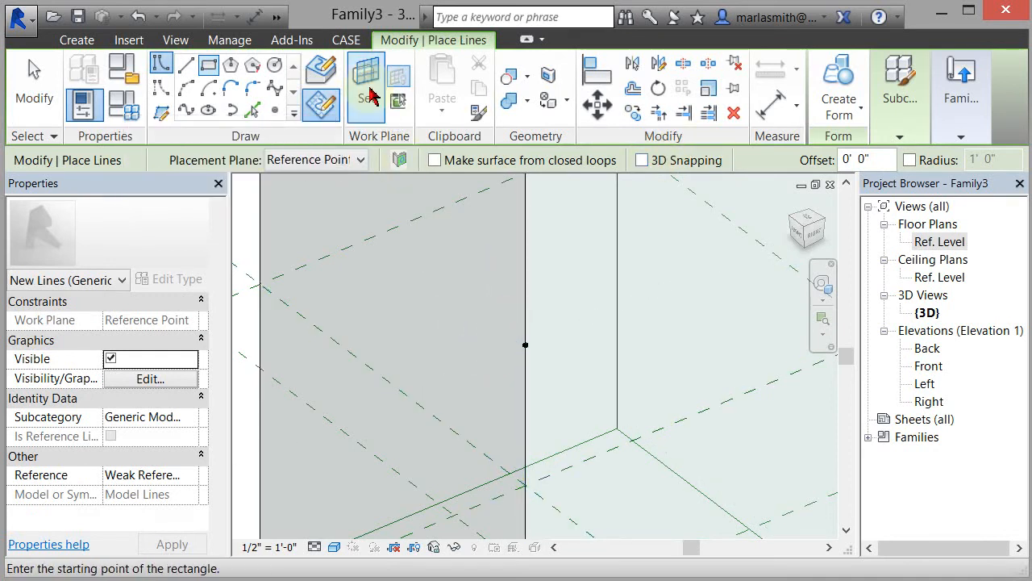
pyautogui.click(526, 345)
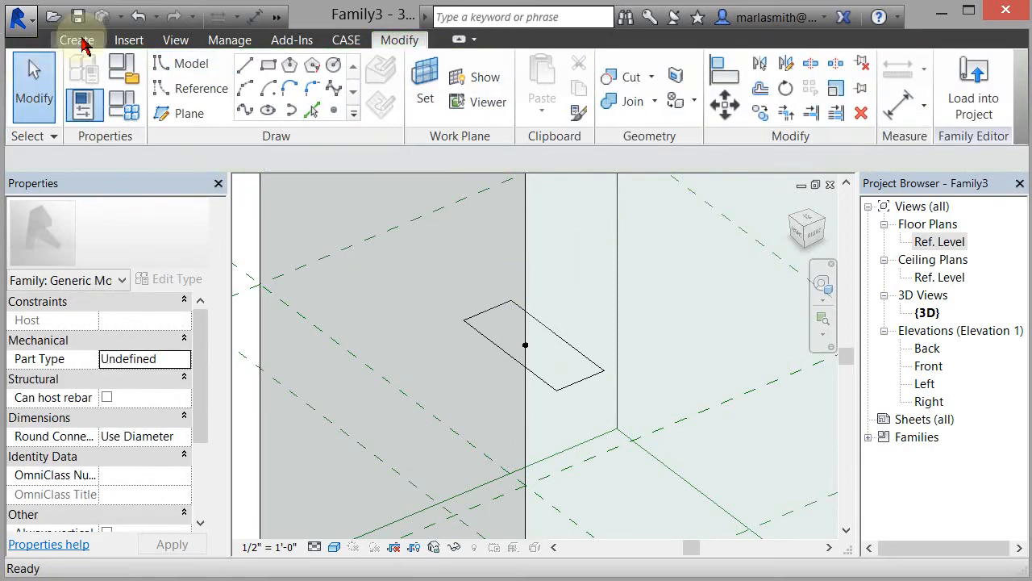
# Add equal (EQ) and overall aligned dimensions to the rectangular profile.
pyautogui.click(77, 40)
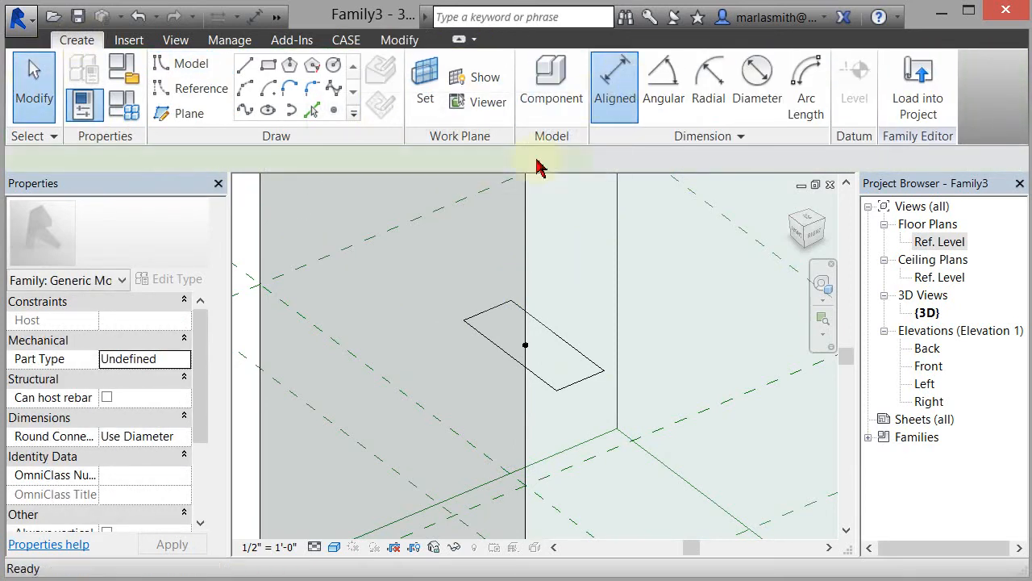
pyautogui.click(614, 81)
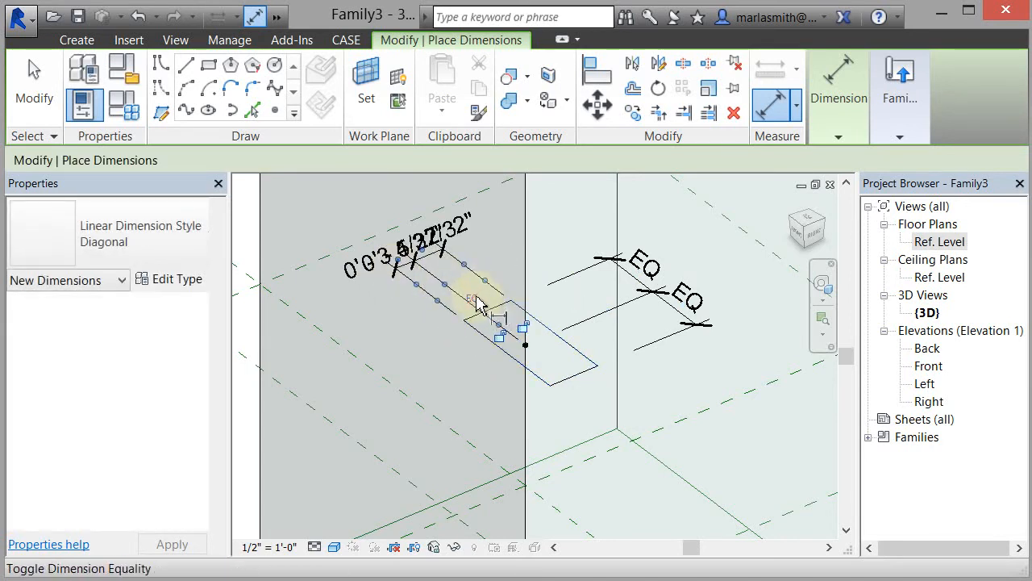
pyautogui.click(472, 300)
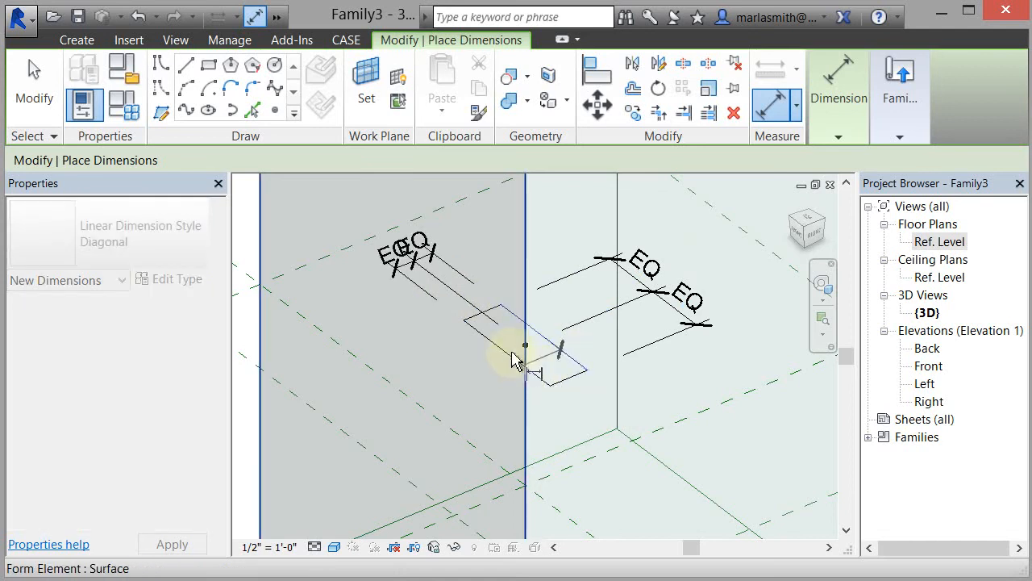
pyautogui.click(524, 346)
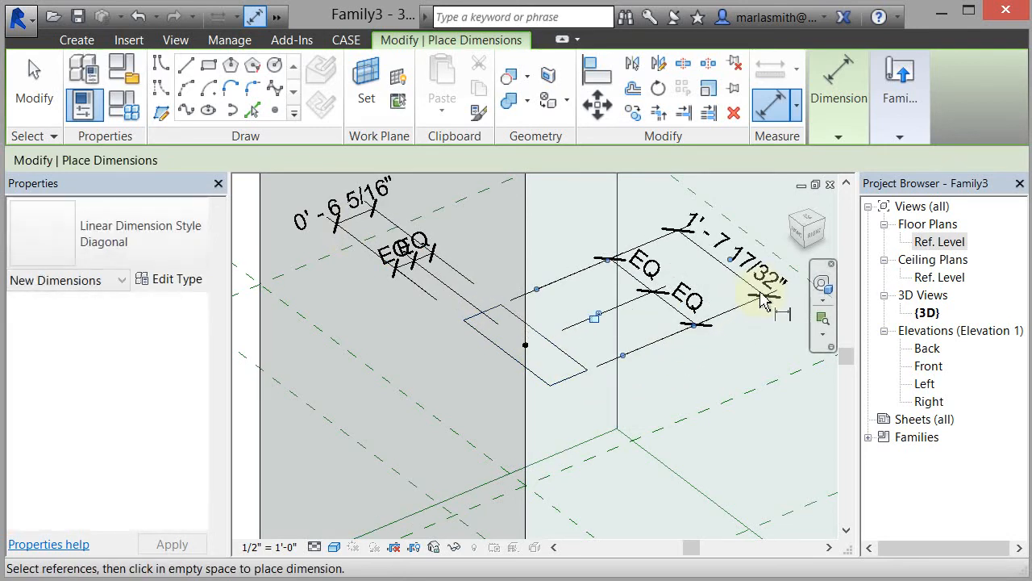
pyautogui.click(355, 218)
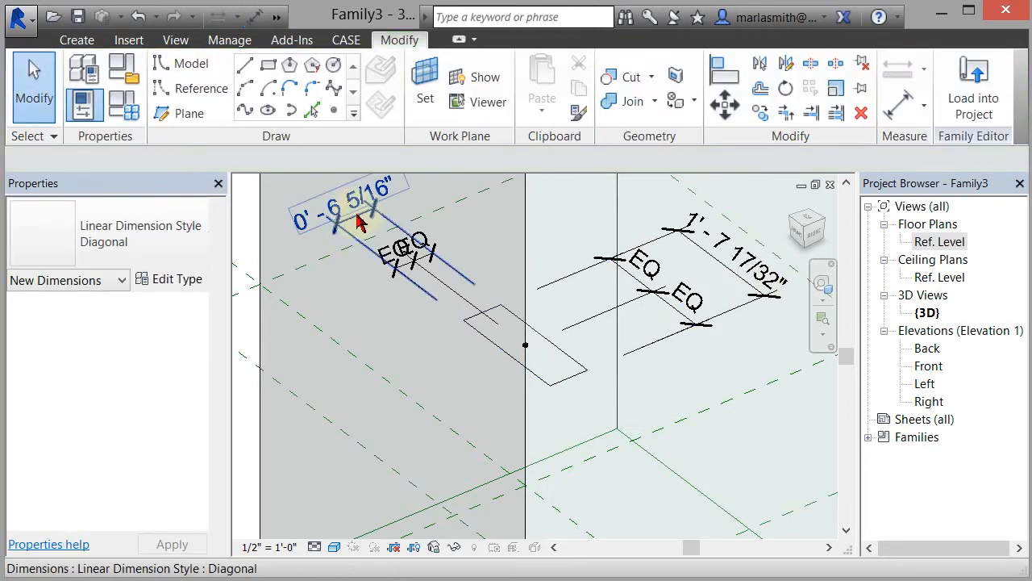
# Label both overall dimensions with a new Frame type parameter set to 0' 2".
pyautogui.click(710, 258)
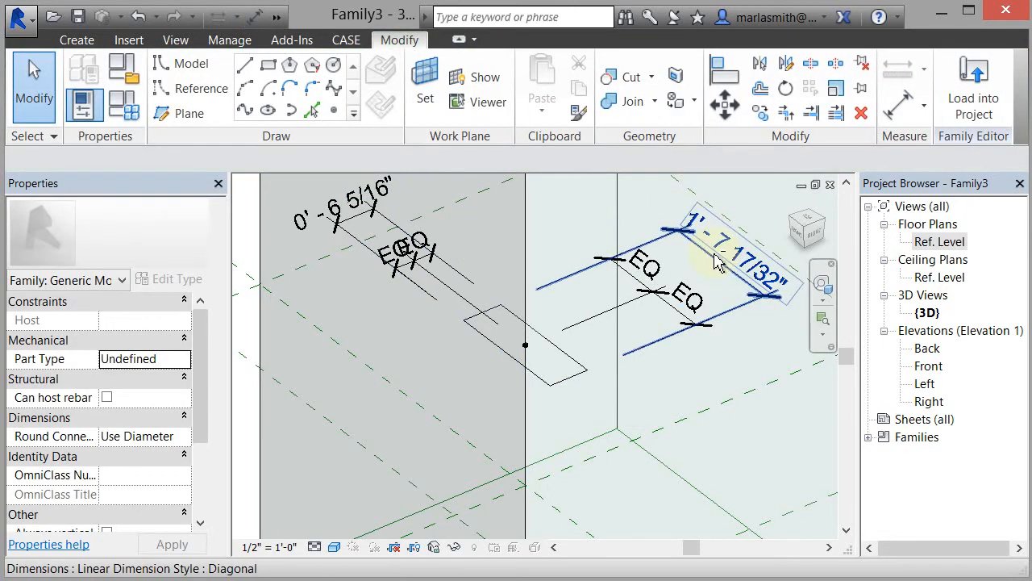
pyautogui.click(355, 202)
pyautogui.write('Fr')
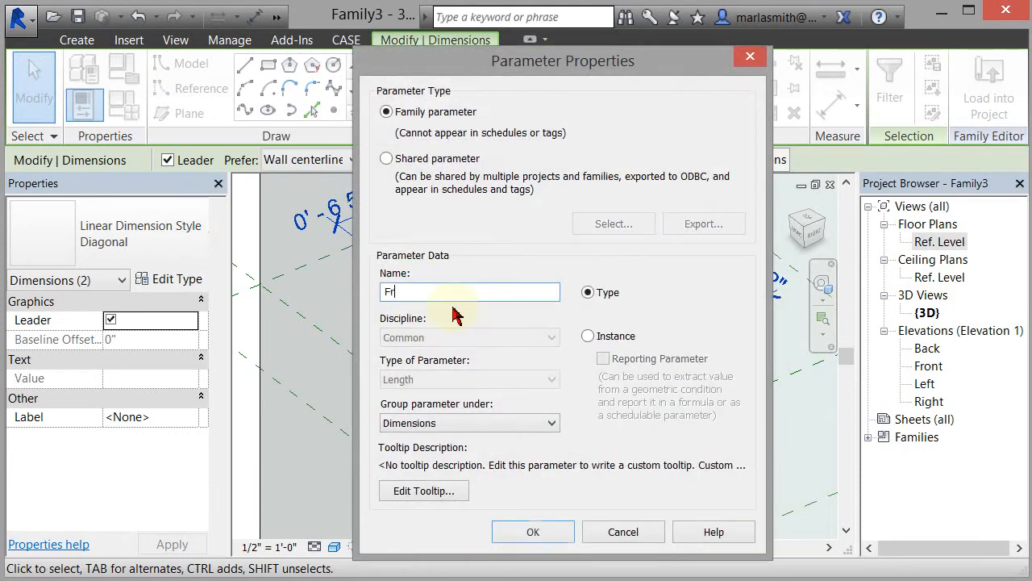
pyautogui.click(532, 532)
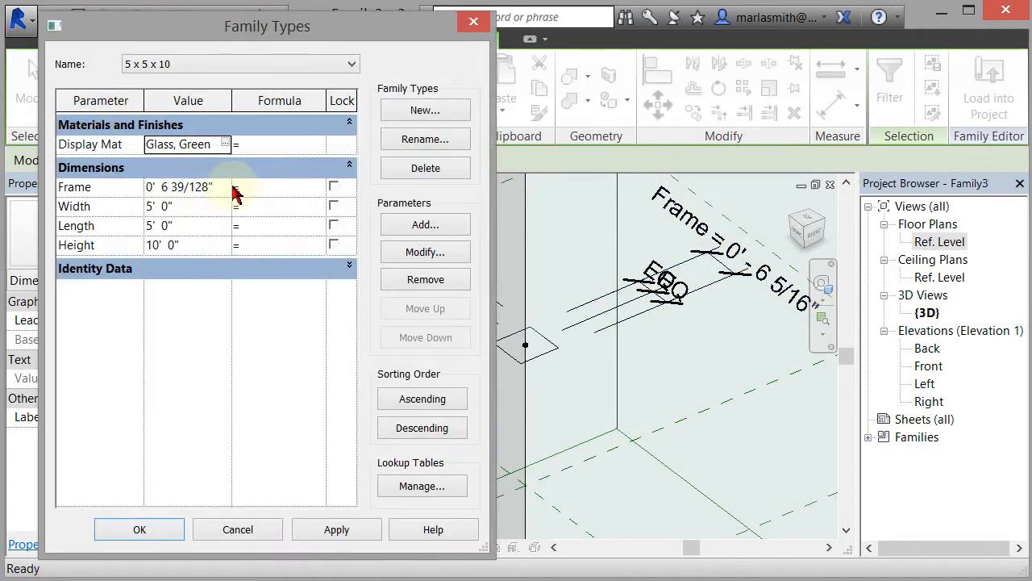
pyautogui.click(182, 186)
pyautogui.write("0'  2")
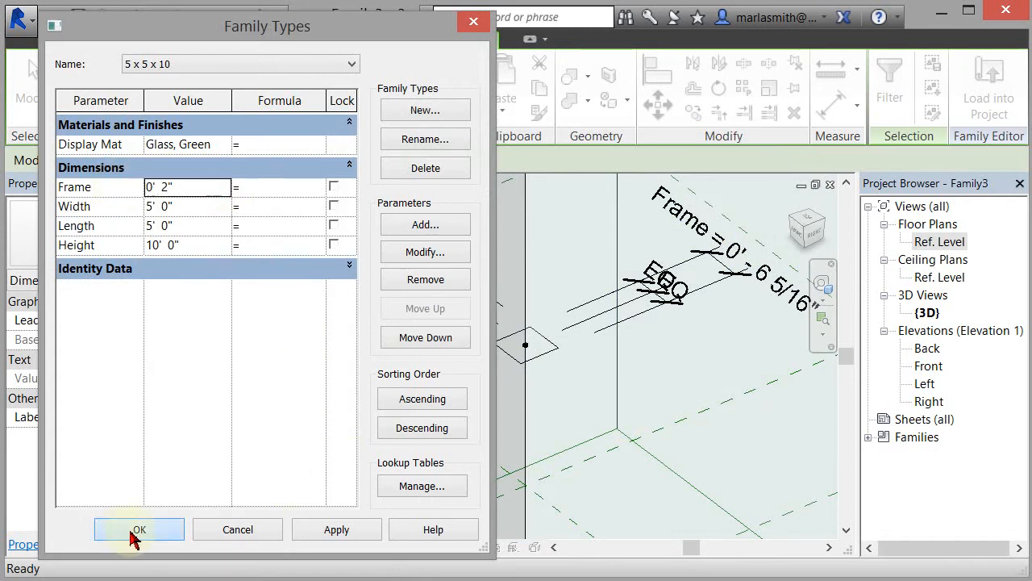
pyautogui.click(138, 529)
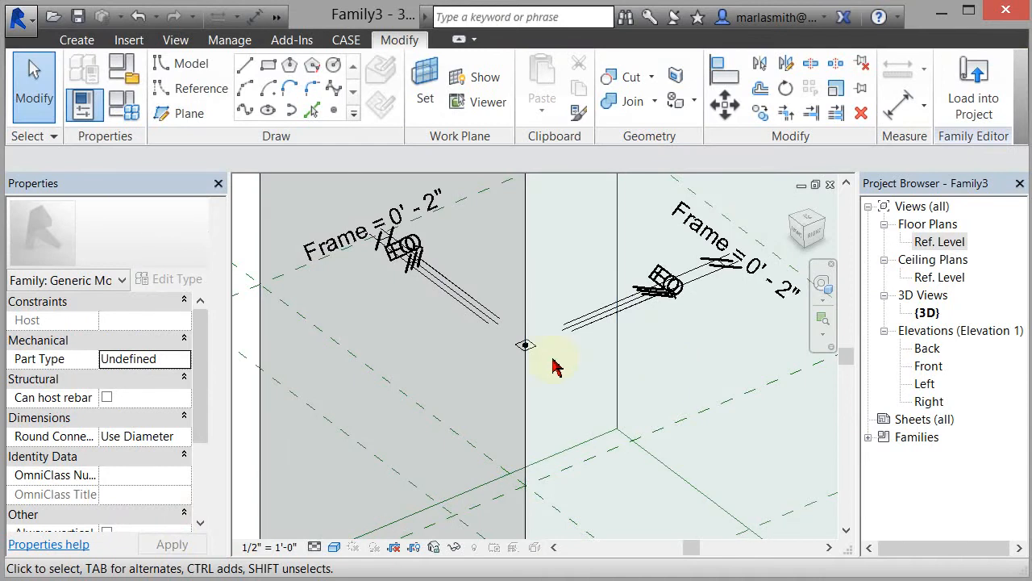
# Sweep the 2-inch profile along the front face edges and orbit to inspect.
pyautogui.click(524, 345)
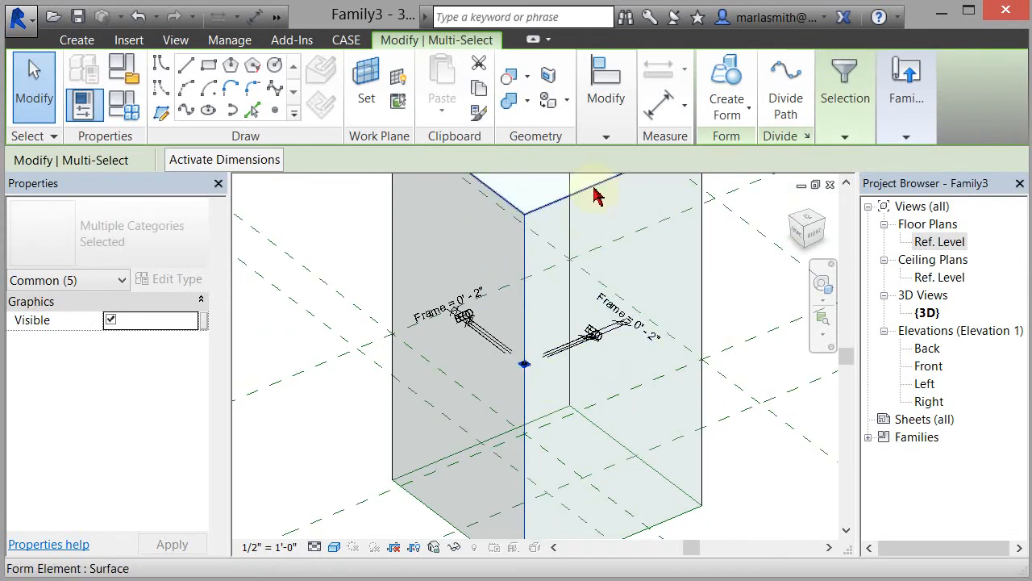
pyautogui.moveTo(597, 193)
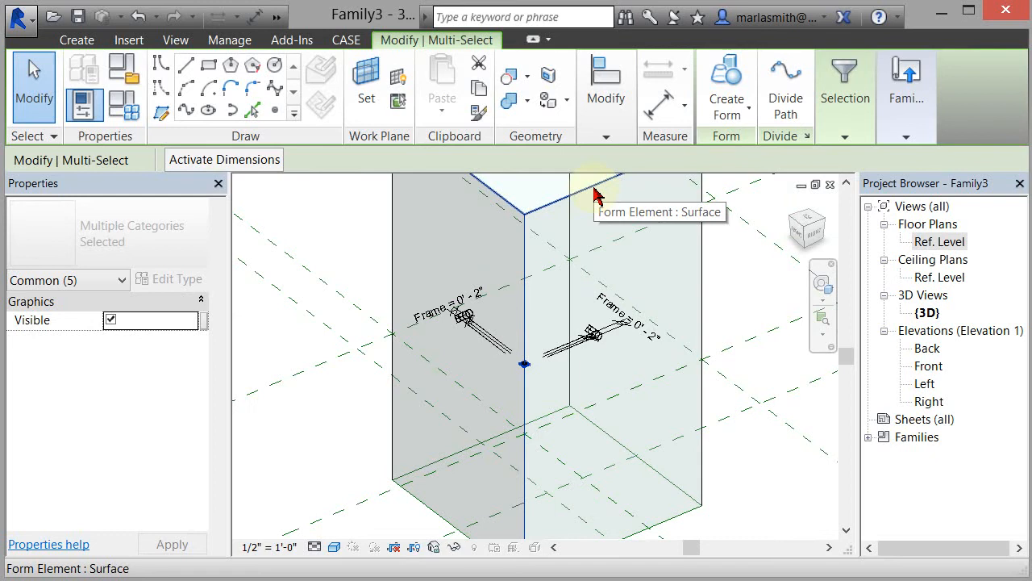
pyautogui.moveTo(597, 194)
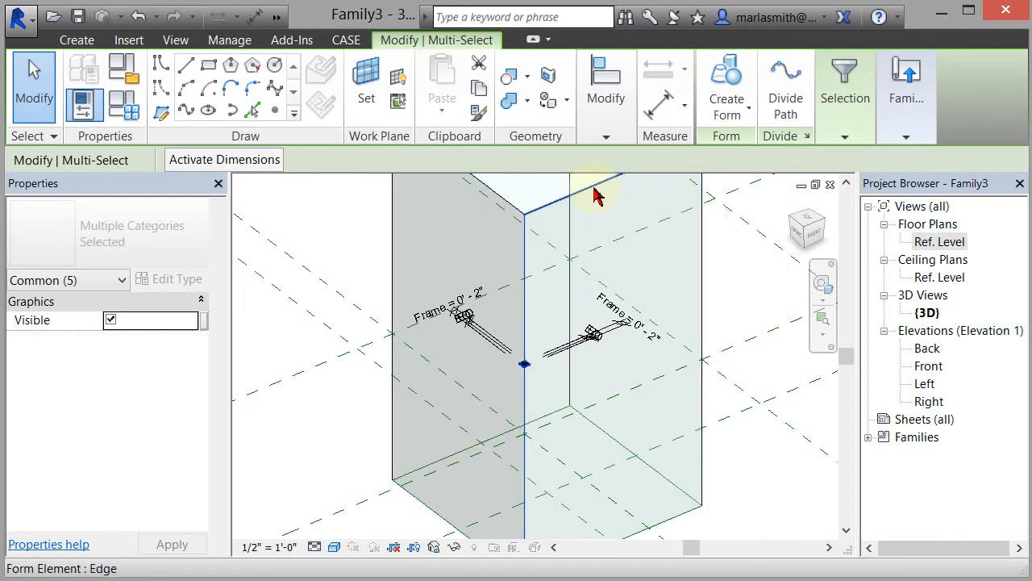
pyautogui.moveTo(595, 196)
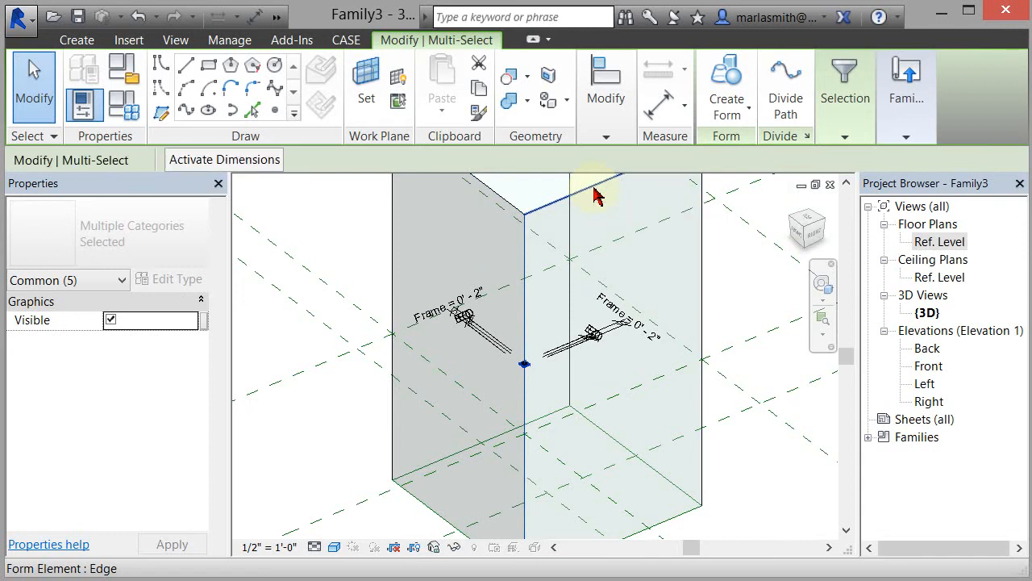
pyautogui.moveTo(706, 308)
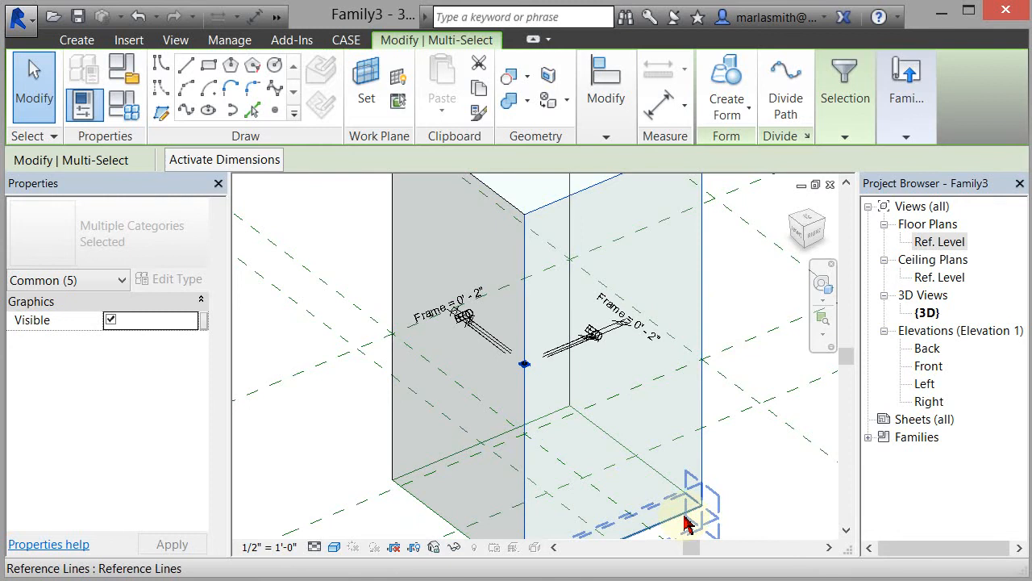
pyautogui.moveTo(685, 516)
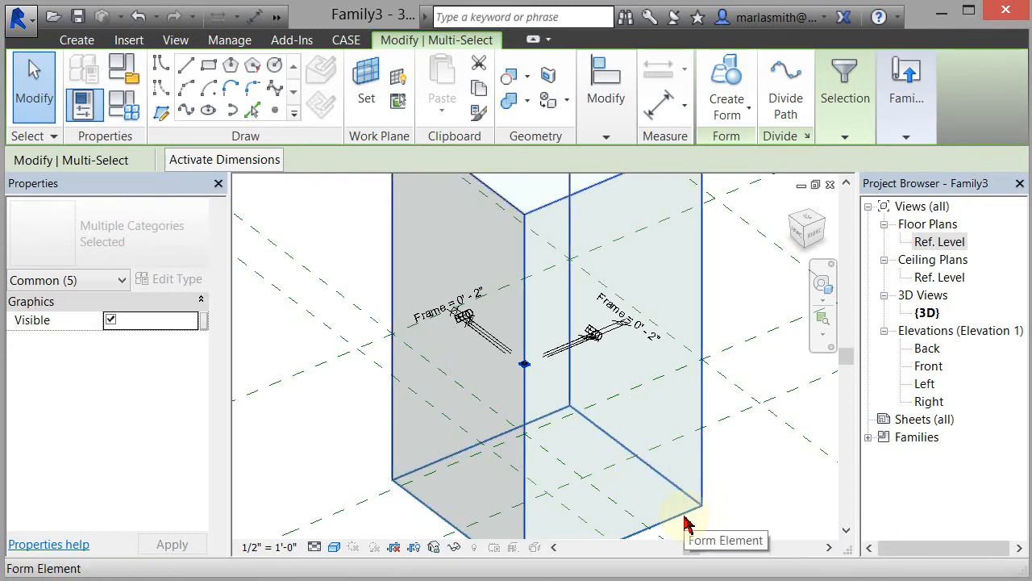
pyautogui.moveTo(685, 522)
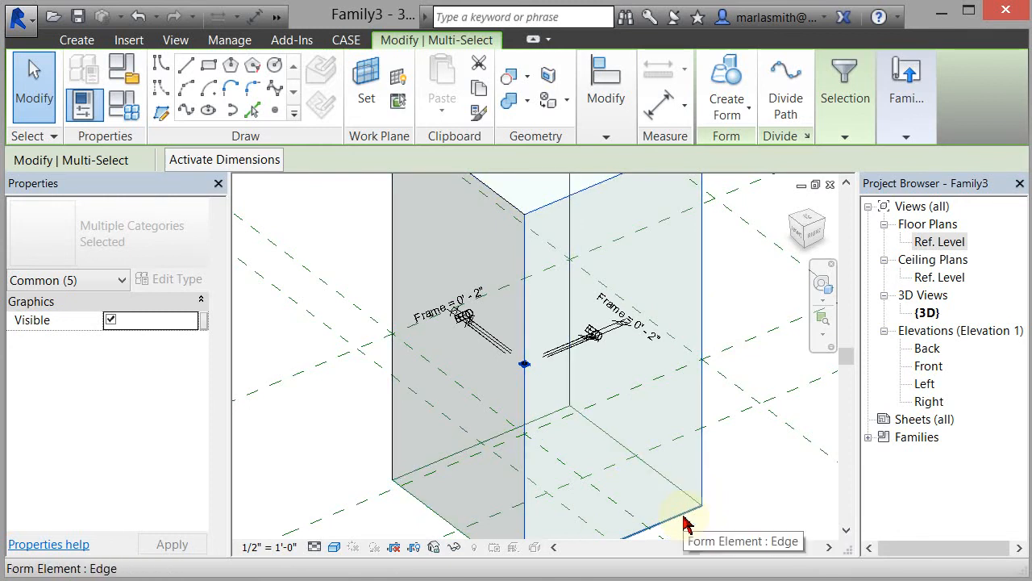
pyautogui.moveTo(755, 452)
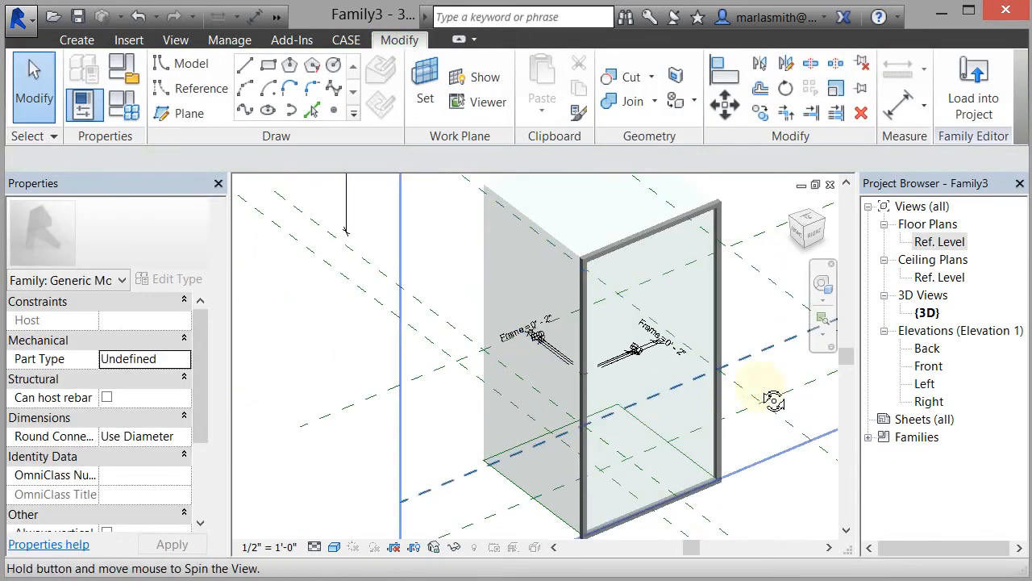
pyautogui.moveTo(772, 400); pyautogui.dragTo(680, 420)
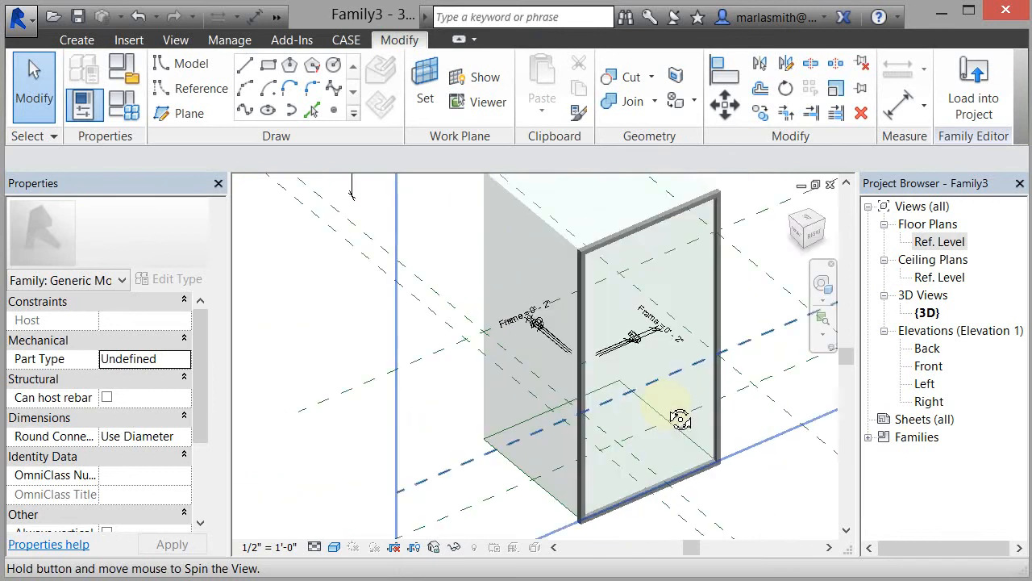
pyautogui.moveTo(363, 206)
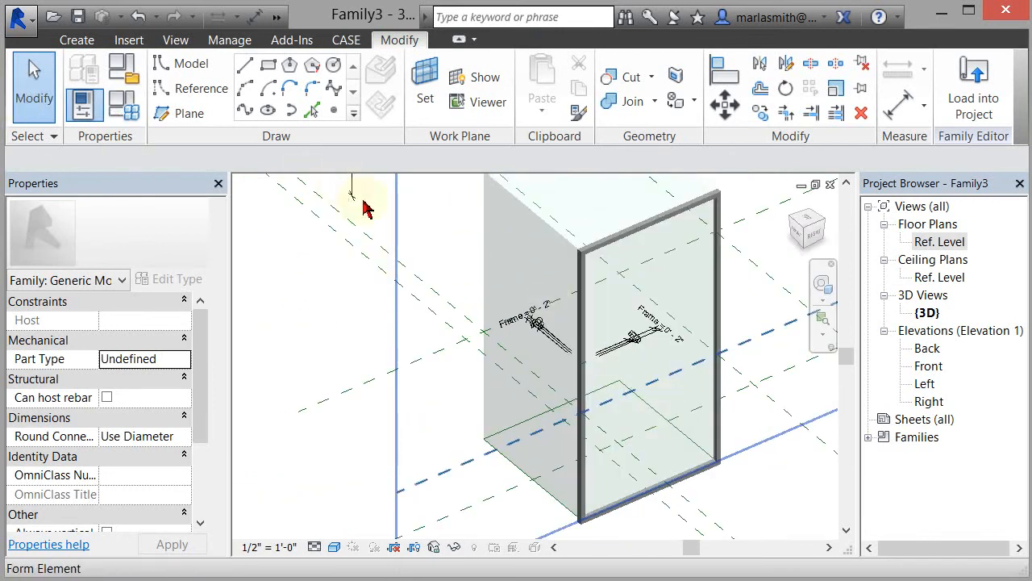
# Link the swept frame's material to a new Frame Mat type parameter.
pyautogui.click(599, 254)
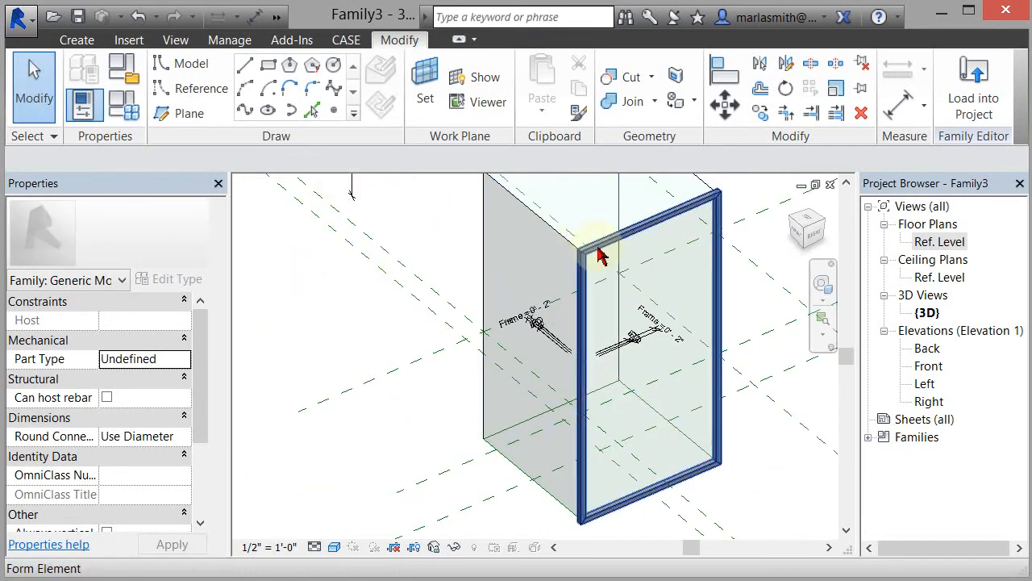
pyautogui.click(601, 250)
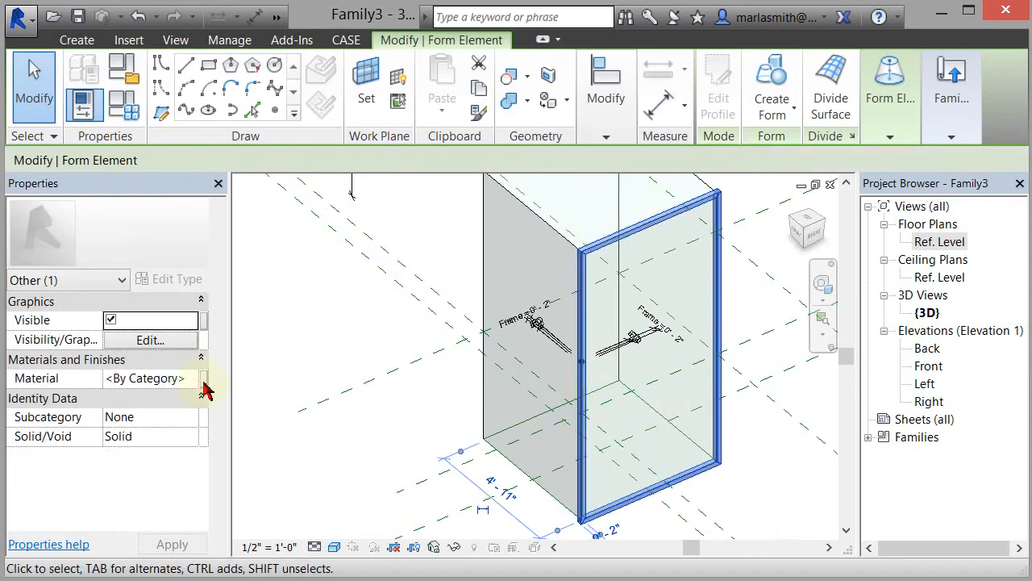
pyautogui.click(204, 378)
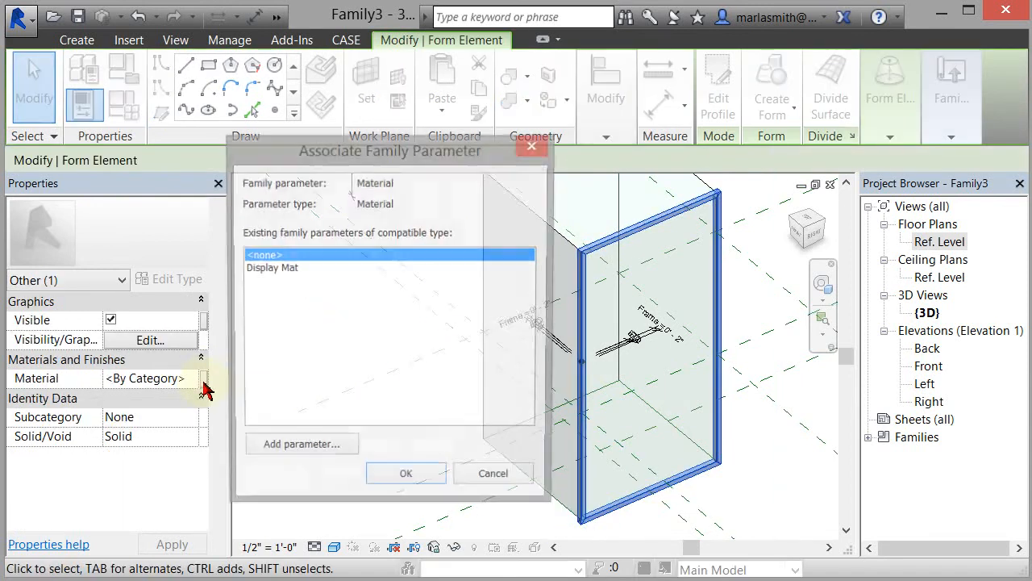
pyautogui.click(303, 444)
pyautogui.write('Frame Mat')
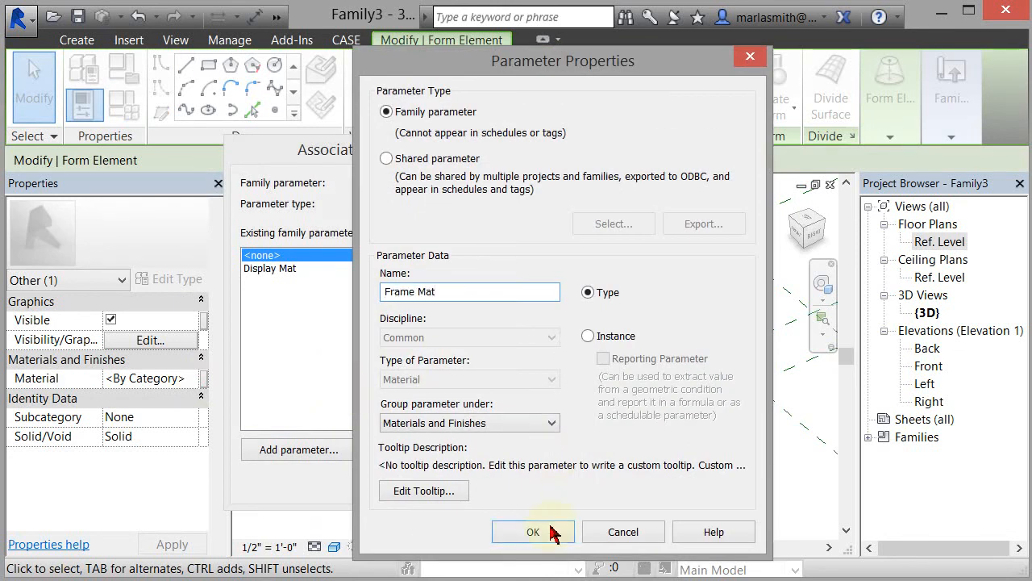
pyautogui.click(533, 532)
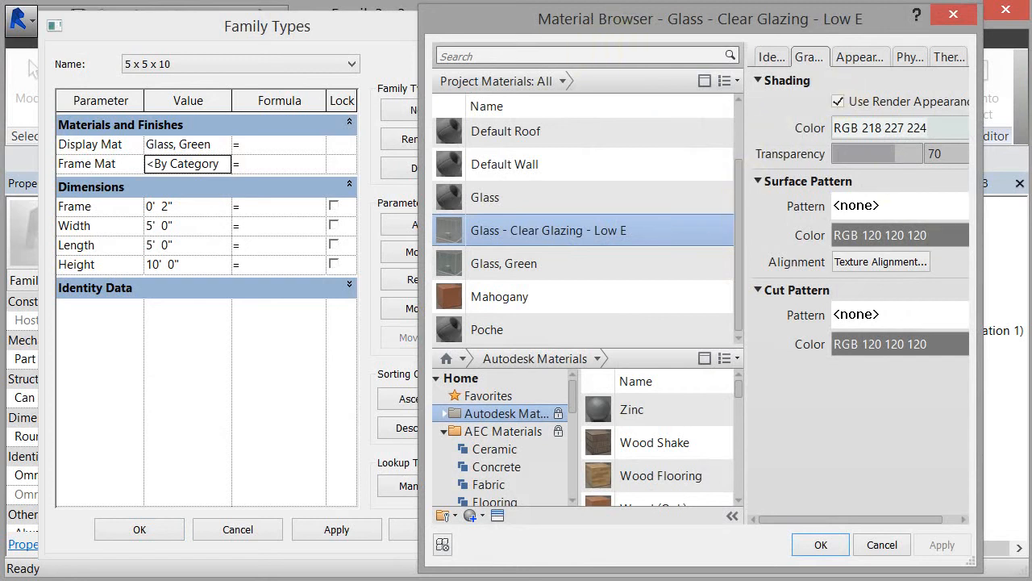
# Set Frame Mat to Aluminum, Anodized Blue with render appearance shading.
pyautogui.write('aluminum')
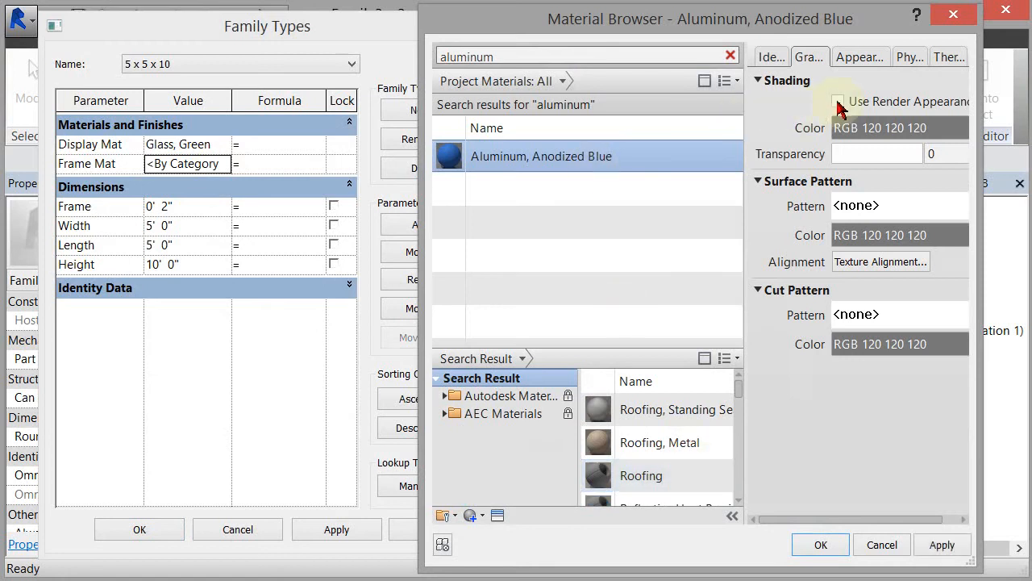
pyautogui.click(838, 101)
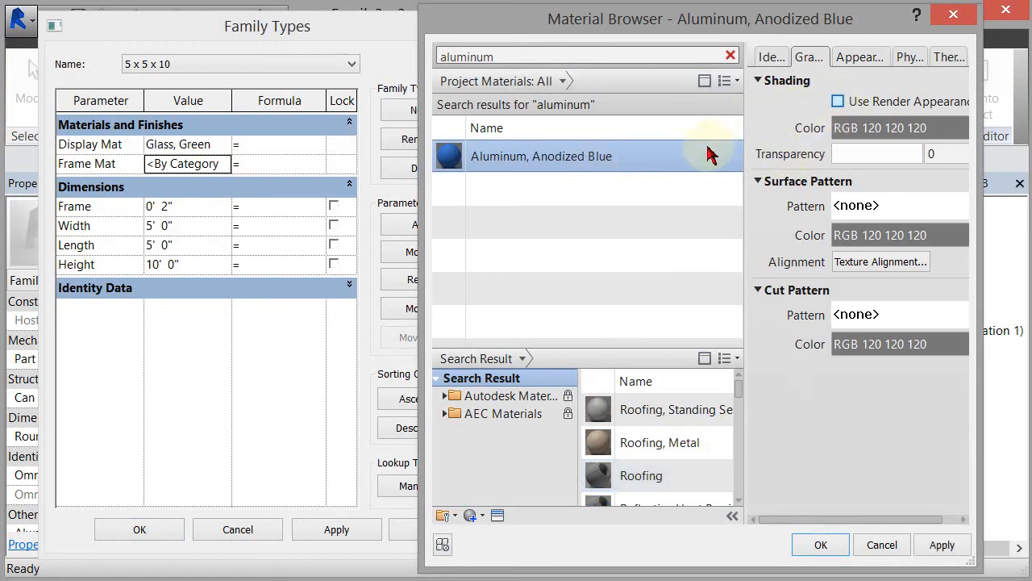
pyautogui.moveTo(674, 206)
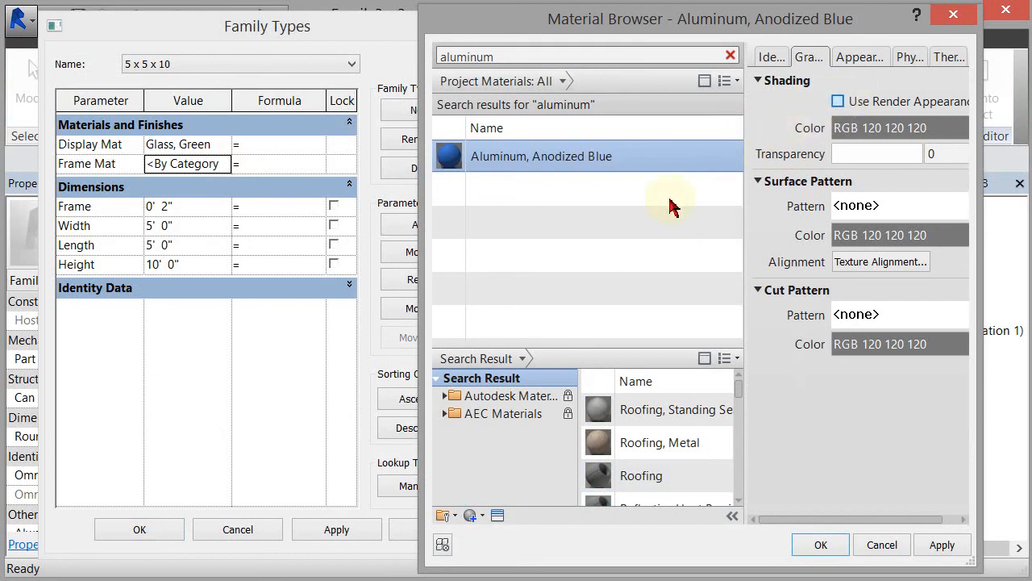
pyautogui.moveTo(838, 104)
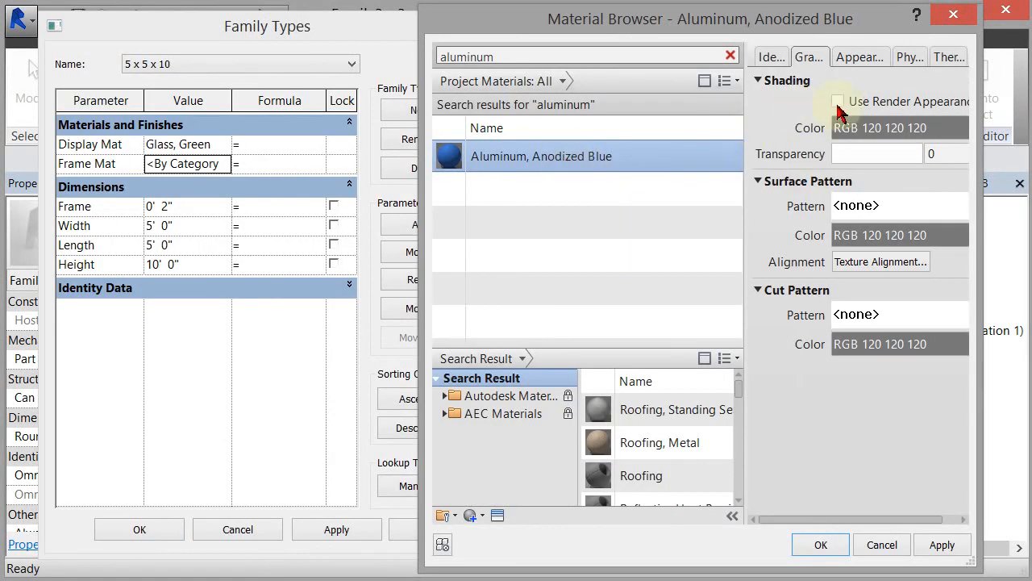
pyautogui.click(839, 100)
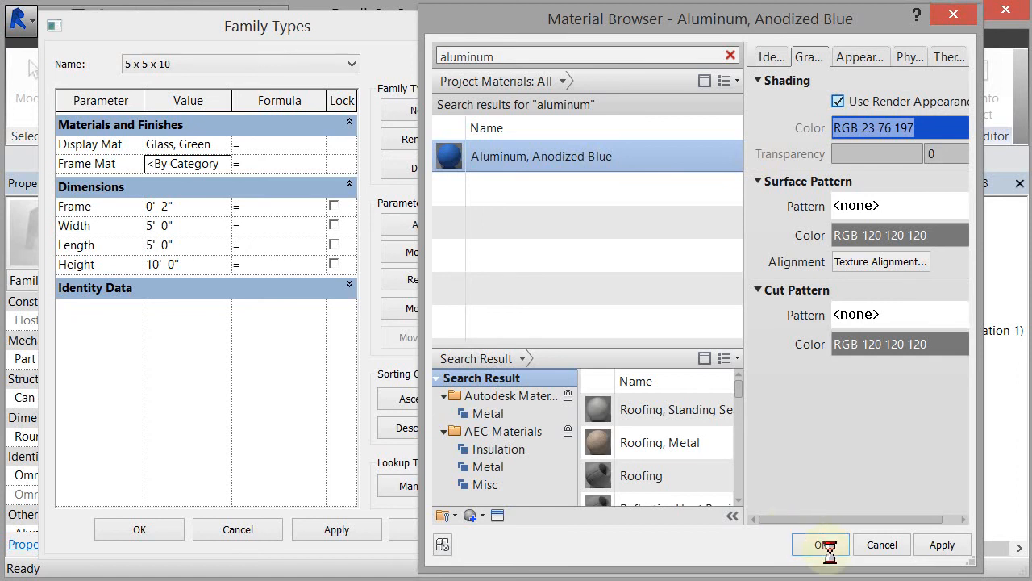
pyautogui.click(819, 545)
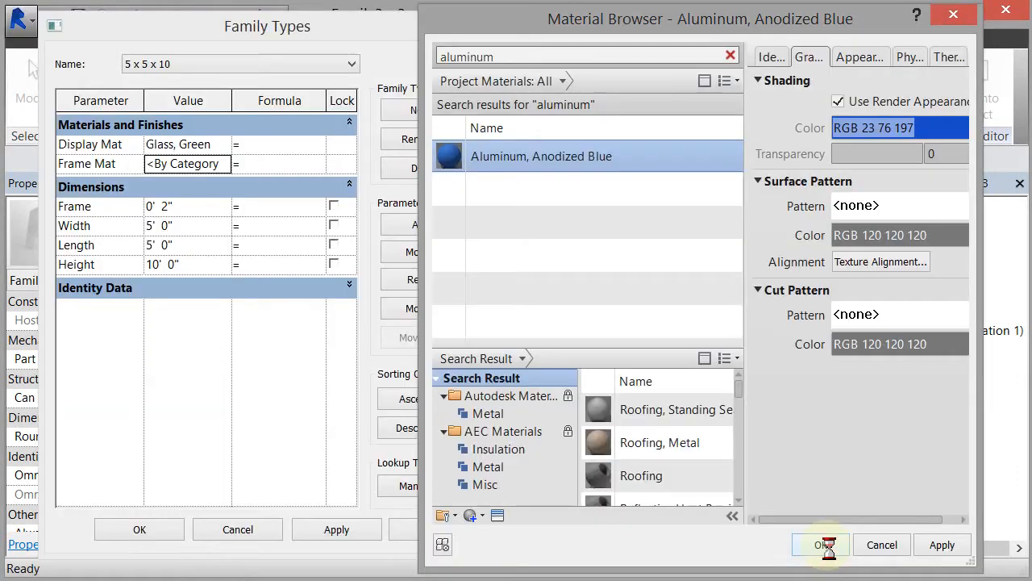
pyautogui.click(820, 545)
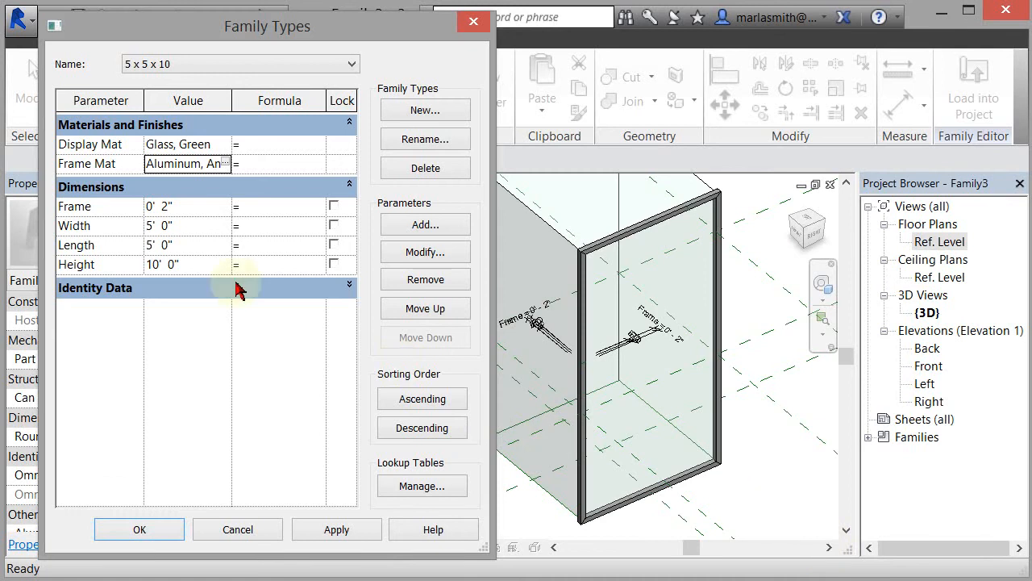
pyautogui.moveTo(140, 529)
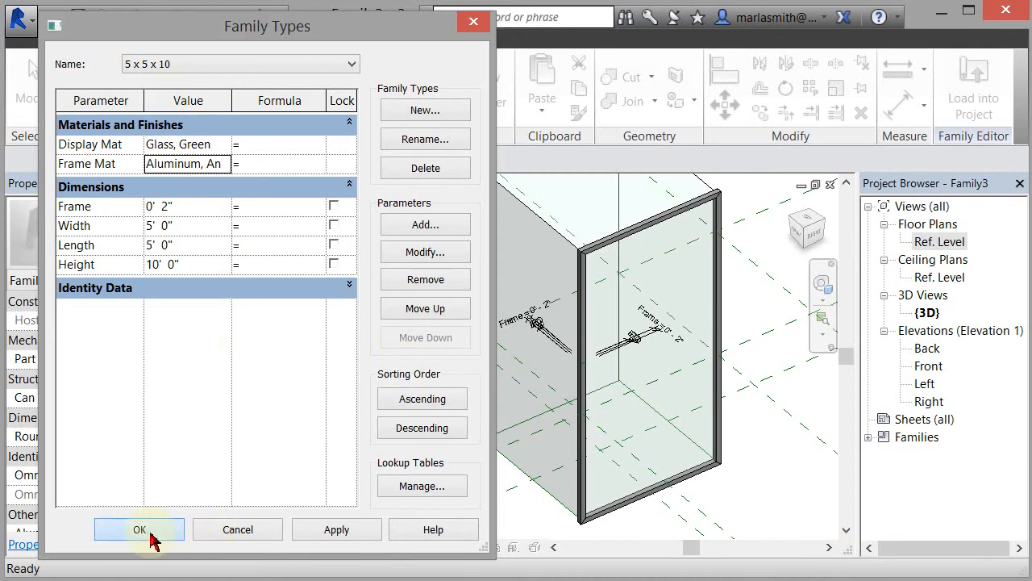
pyautogui.click(138, 529)
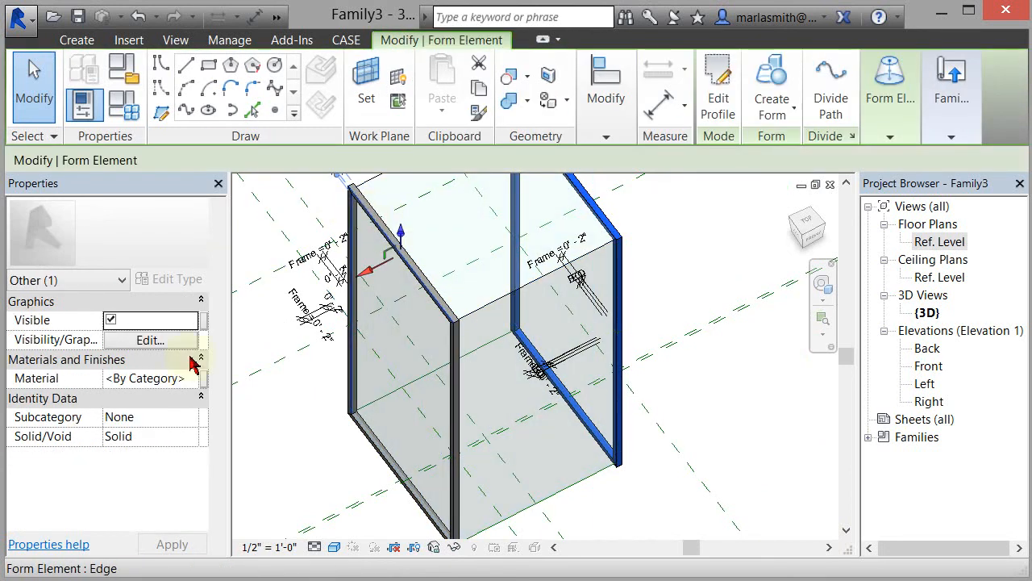
# Associate the other swept frame's Material property with the Frame Mat family parameter.
pyautogui.click(198, 378)
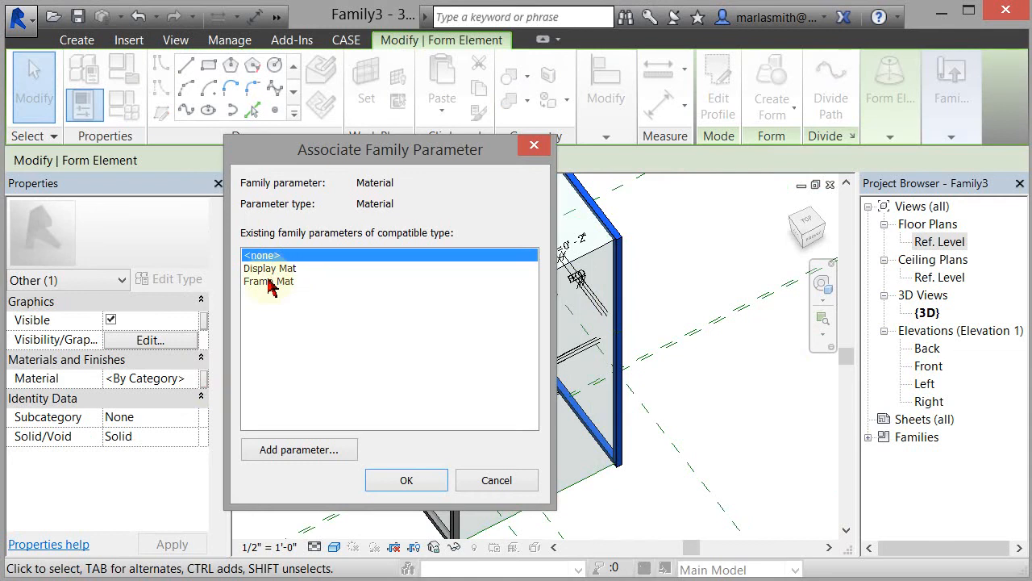
pyautogui.click(407, 480)
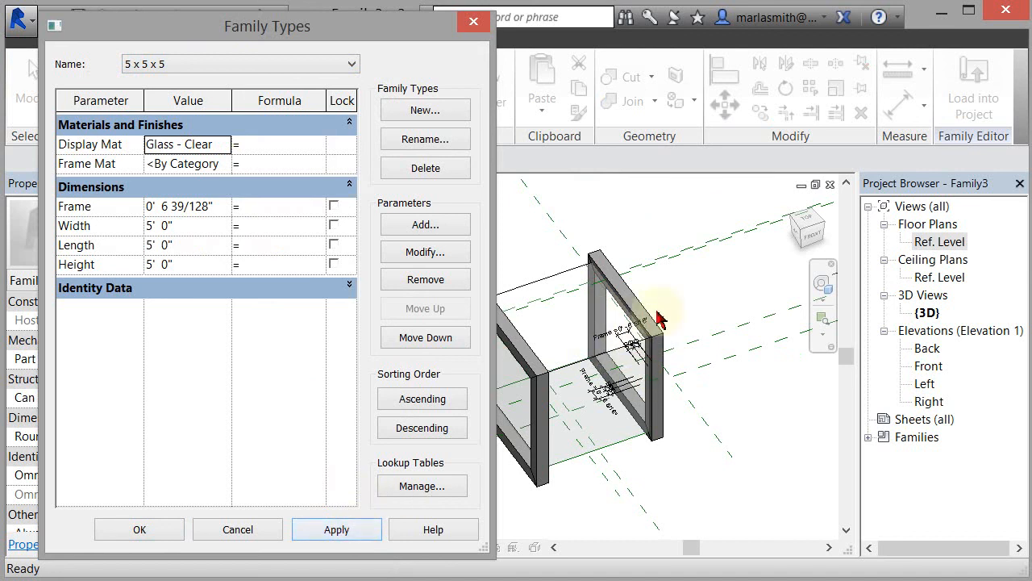
pyautogui.moveTo(666, 319)
pyautogui.write("0' 5")
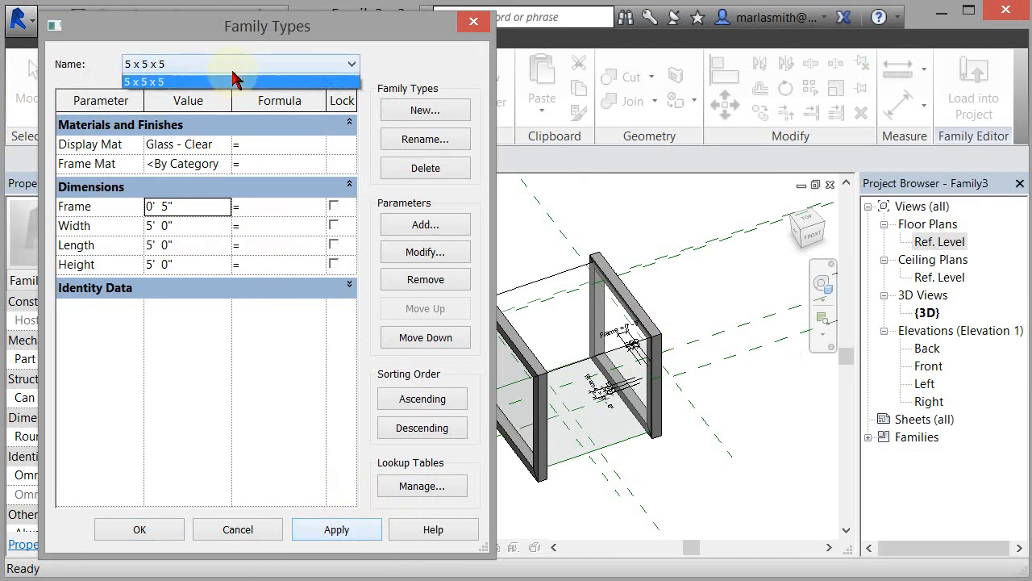
# In Family Types, set Frame to 5" for 5 x 5 x 5 and 4" for 5 x 10 x 5.
pyautogui.click(242, 81)
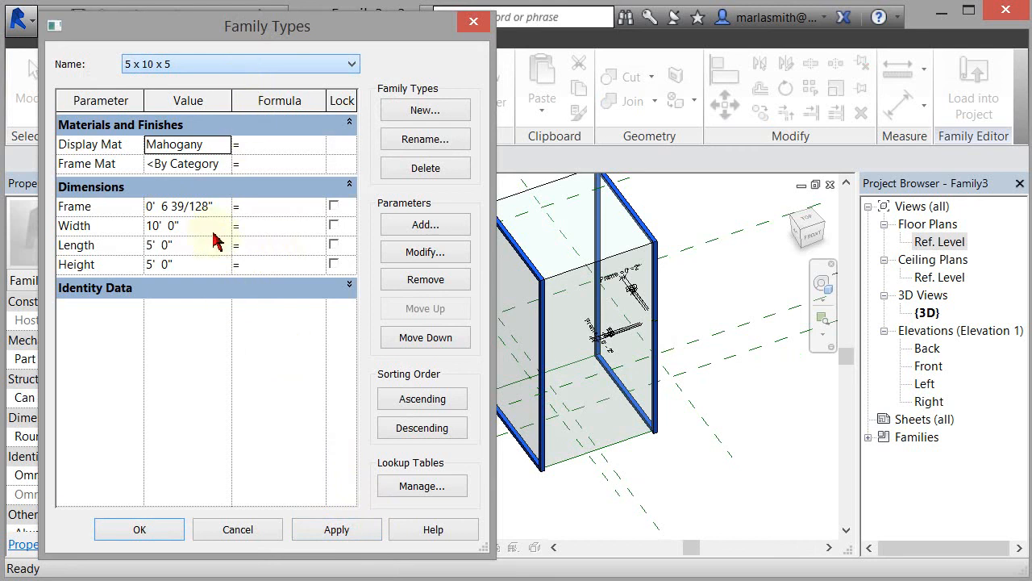
pyautogui.click(185, 206)
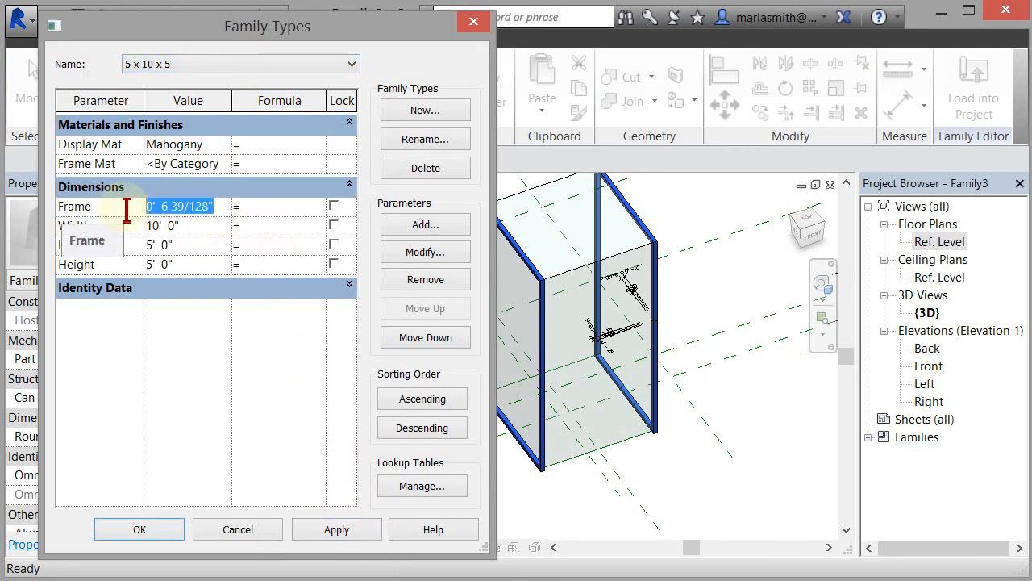
pyautogui.click(336, 529)
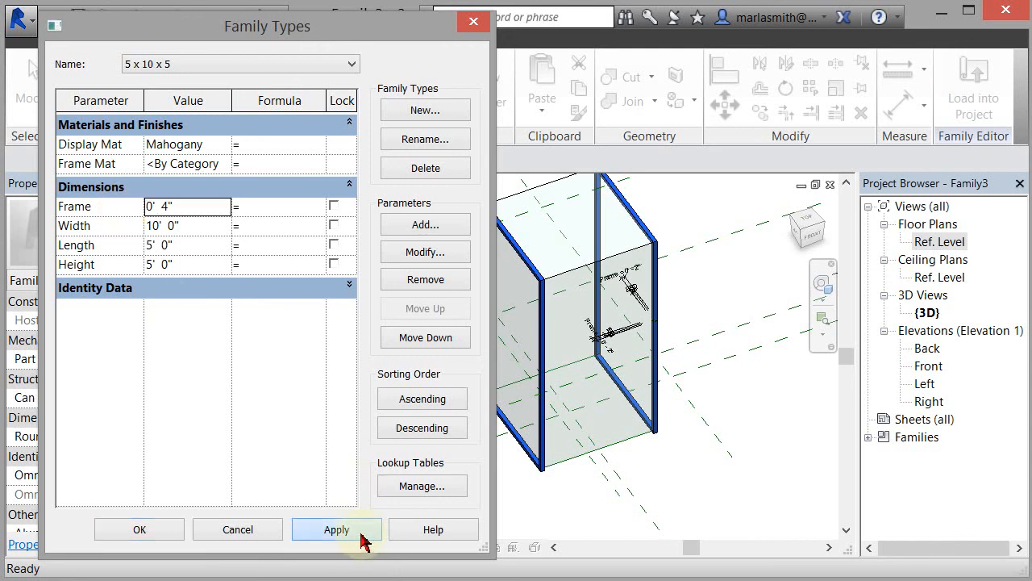
pyautogui.click(336, 529)
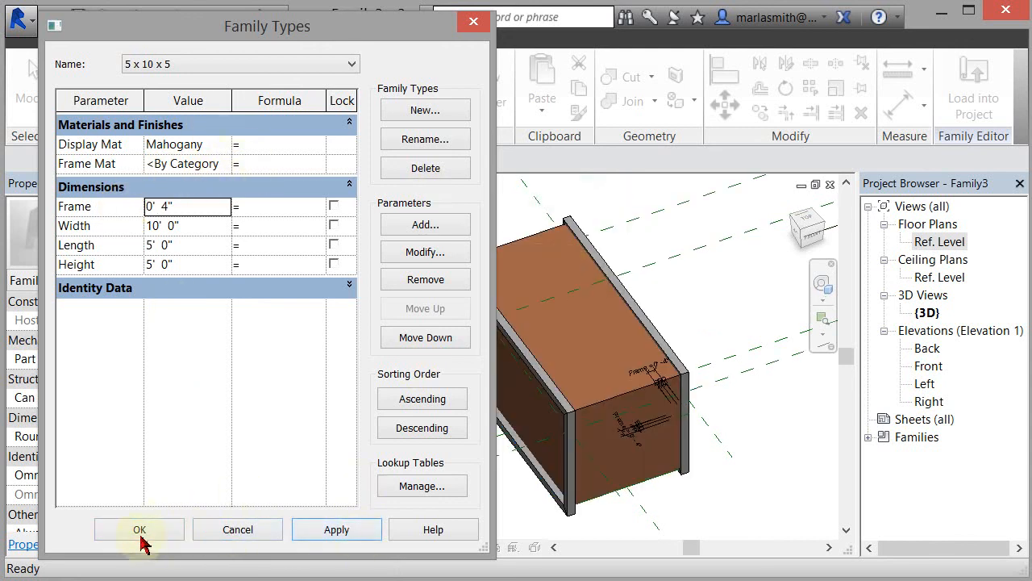
pyautogui.click(139, 530)
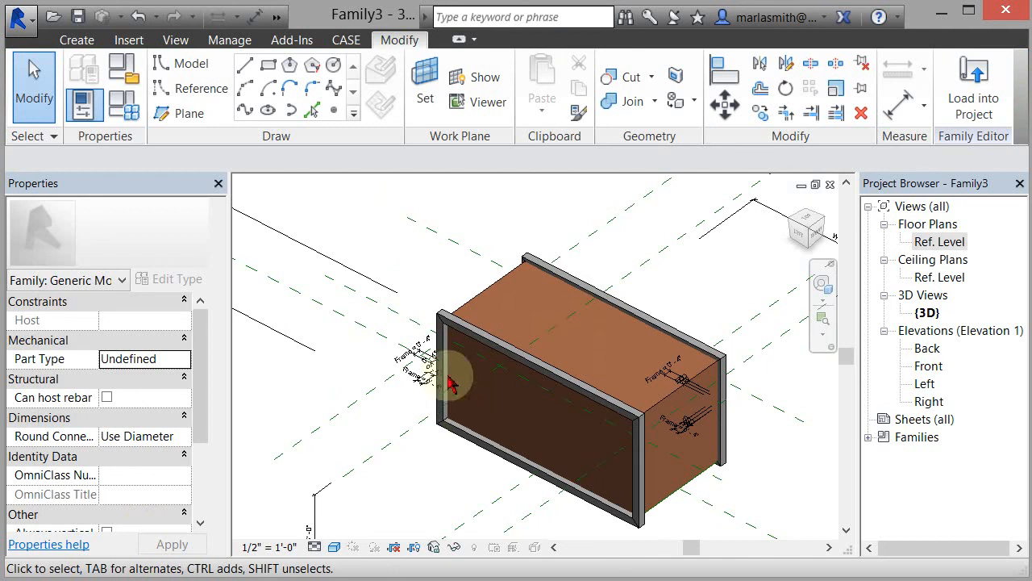
pyautogui.moveTo(458, 217)
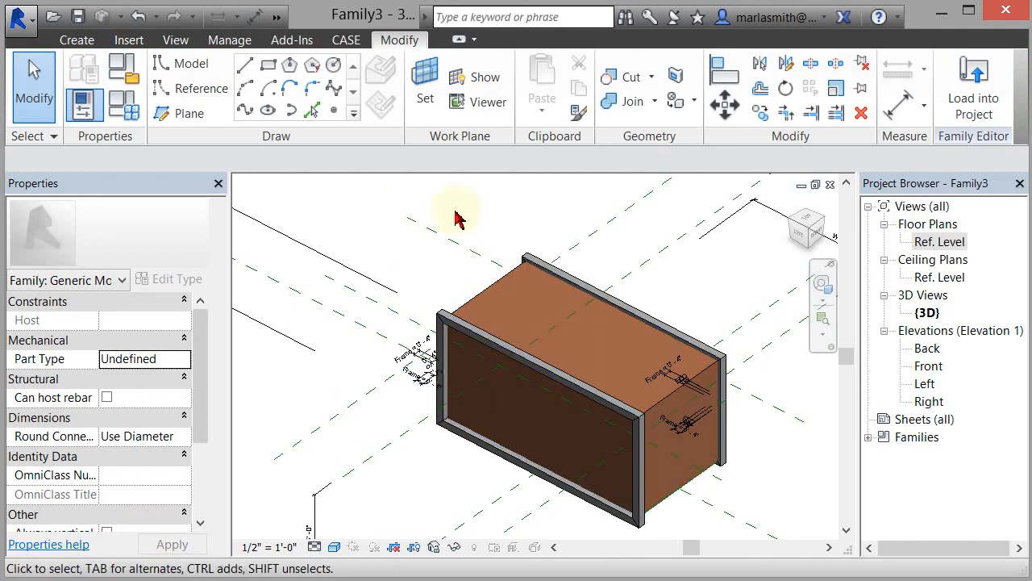